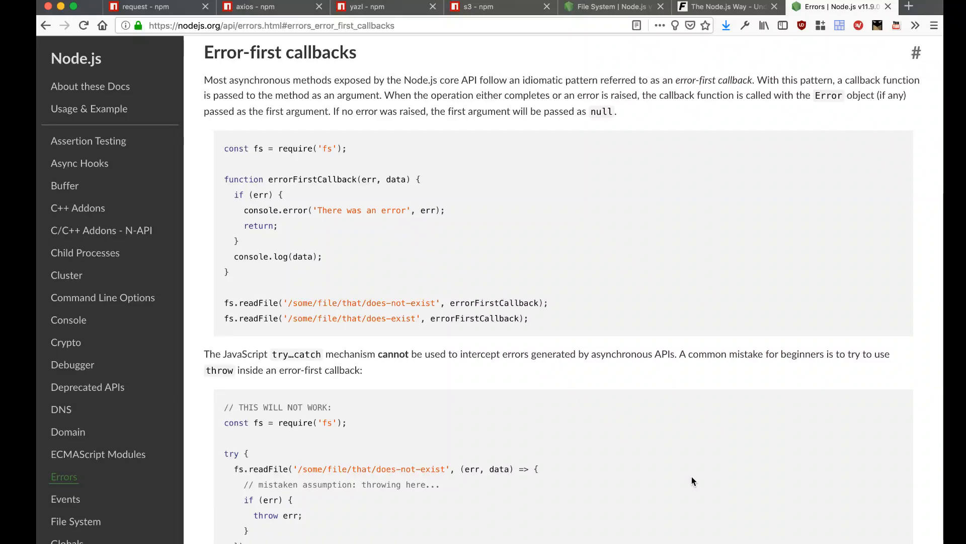
mouse_move(591, 162)
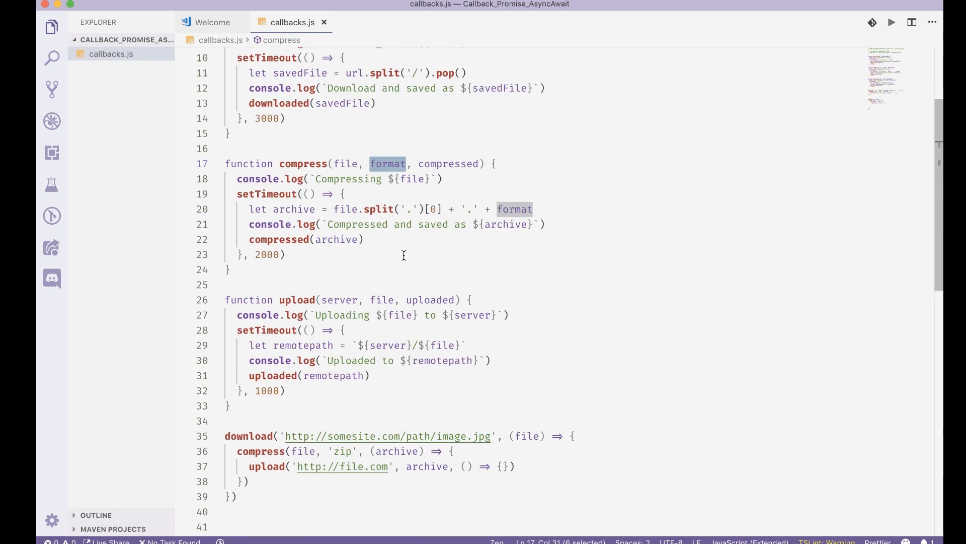
- Highlight the format parameter, the Error-first callbacks heading, and the err and data arguments
double_click(339, 299)
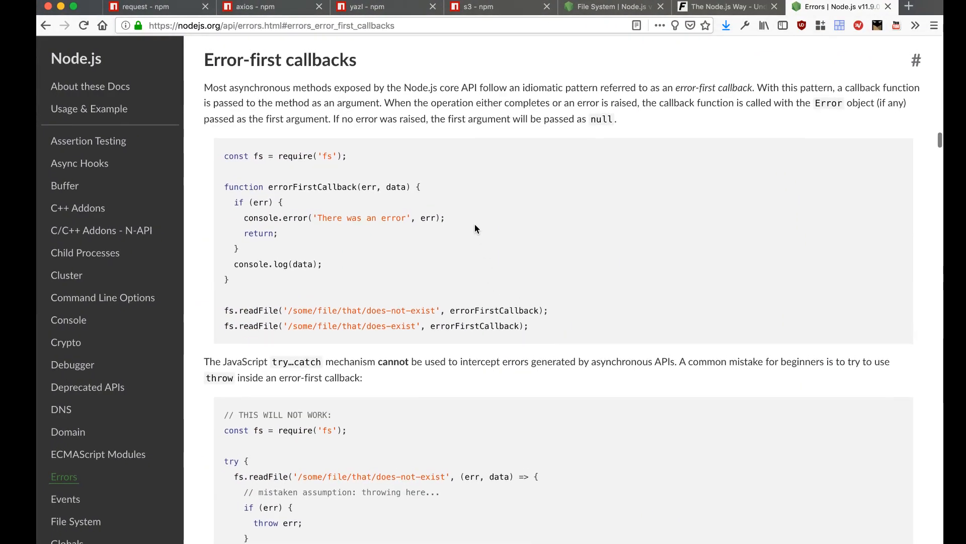
mouse_move(585, 175)
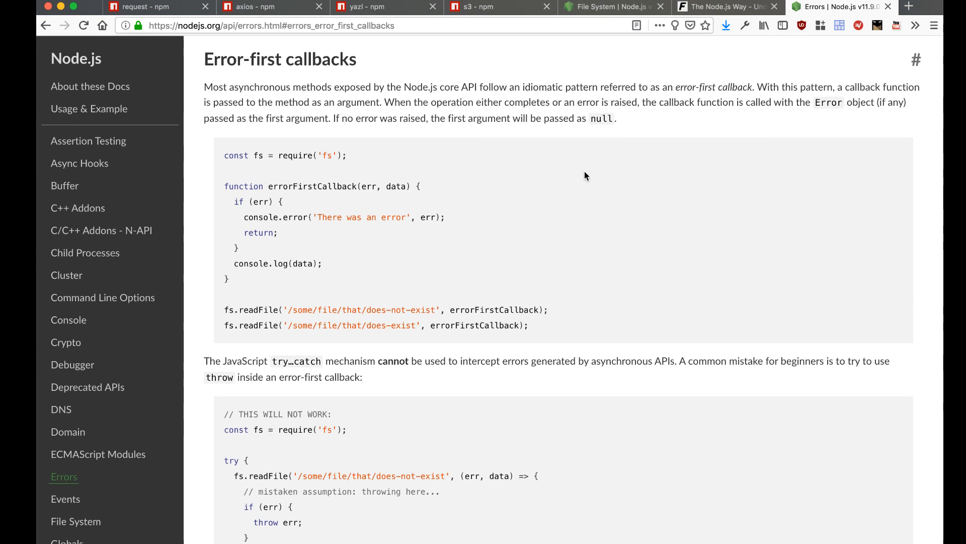
mouse_move(578, 179)
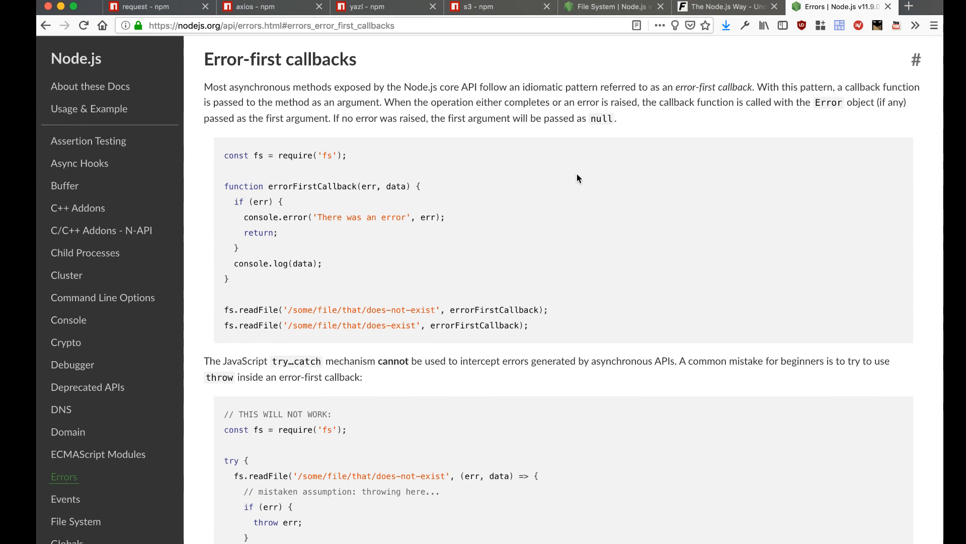
double_click(280, 60)
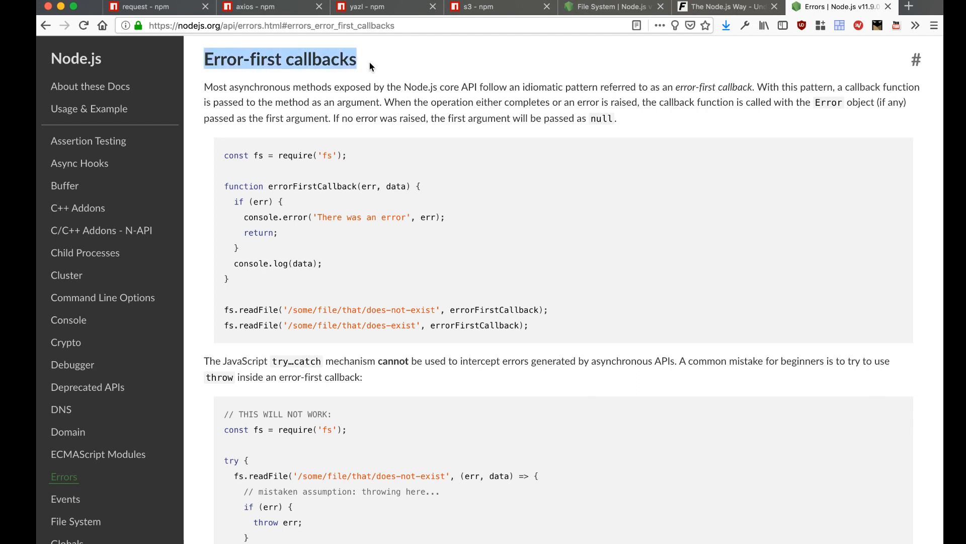
mouse_move(528, 83)
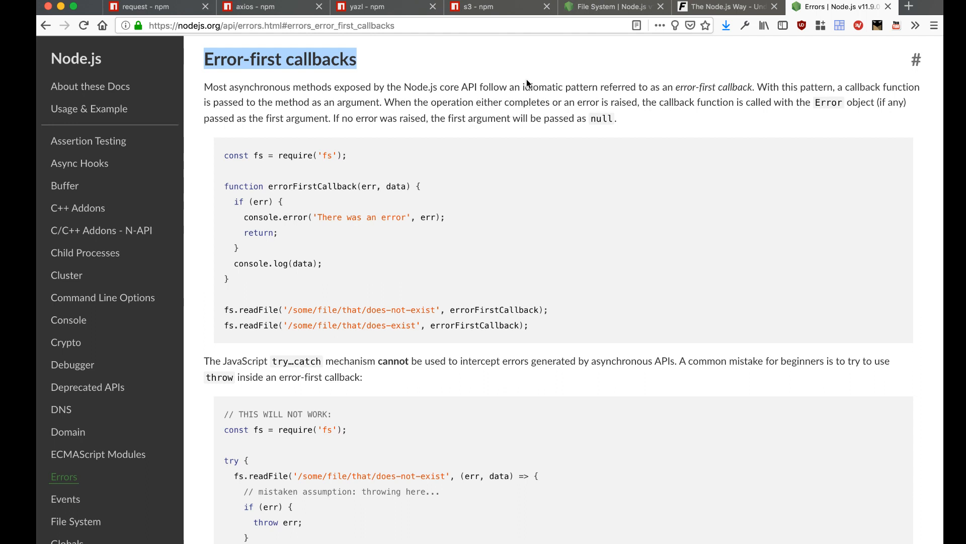
mouse_move(316, 333)
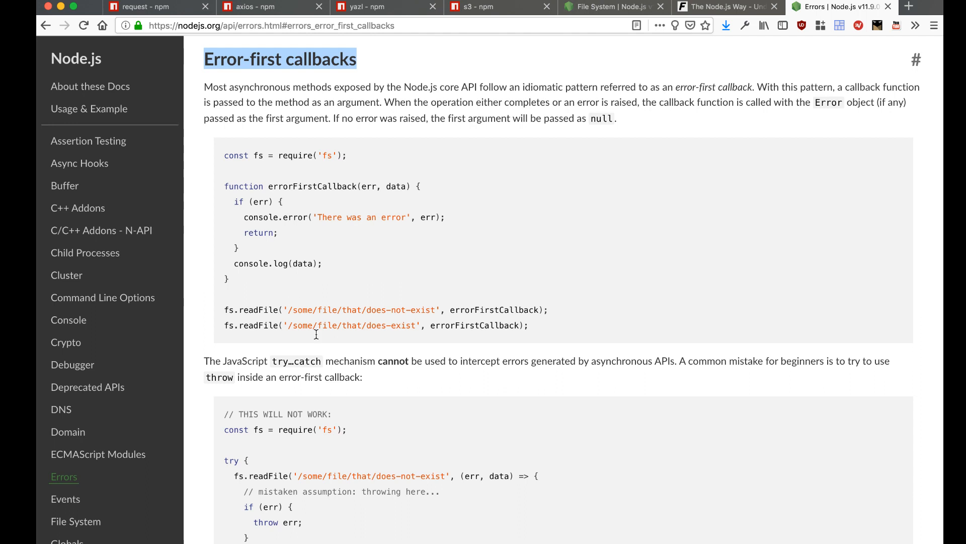
double_click(370, 186)
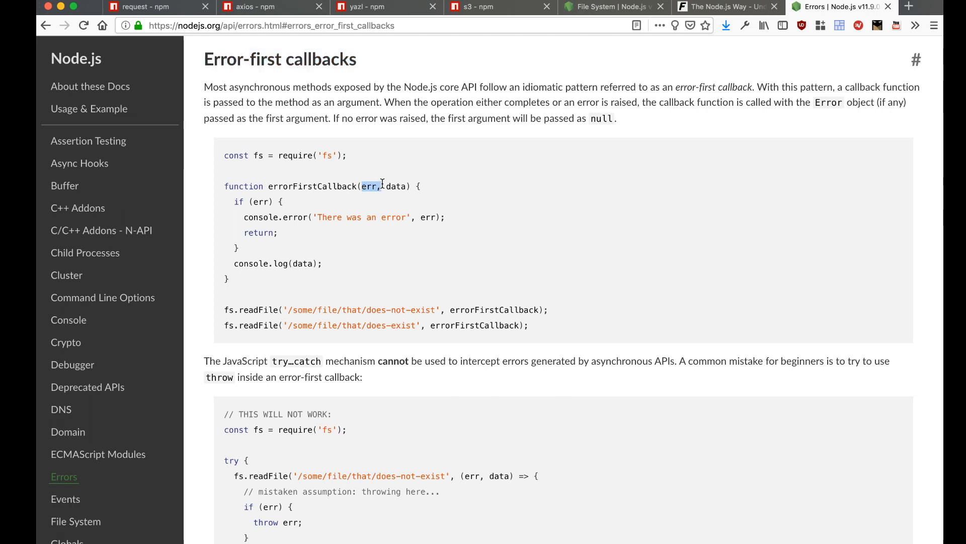
double_click(259, 201)
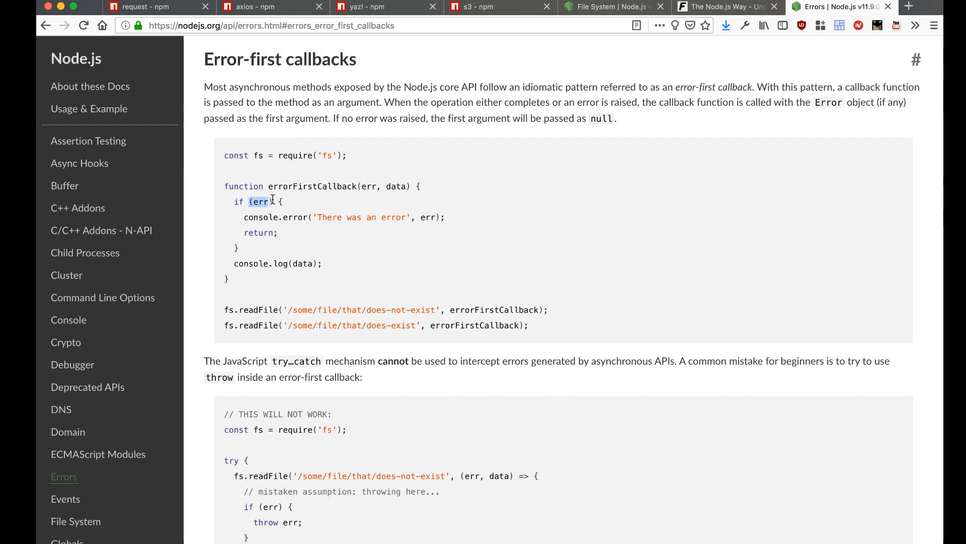
double_click(398, 187)
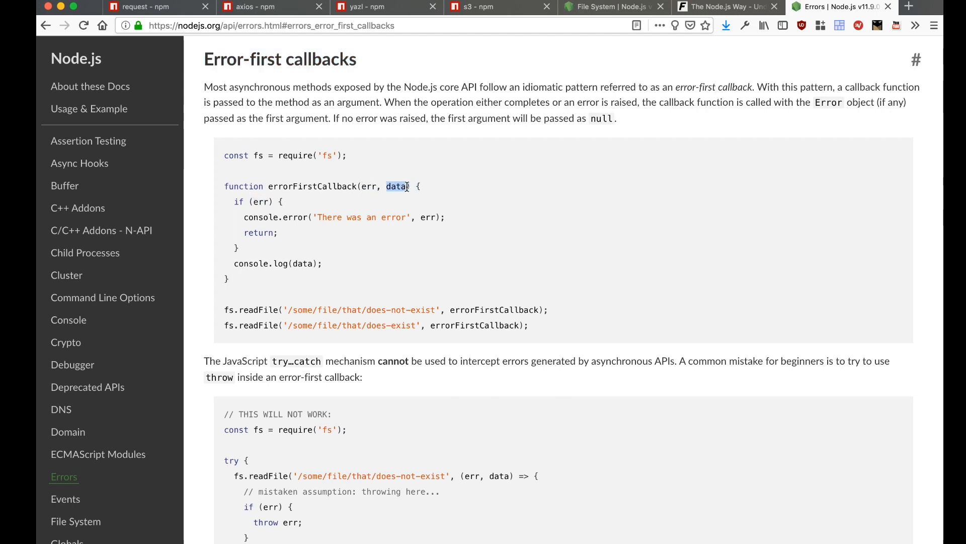
- Switch to the blog post and scroll through the error-first callbacks article
click(727, 6)
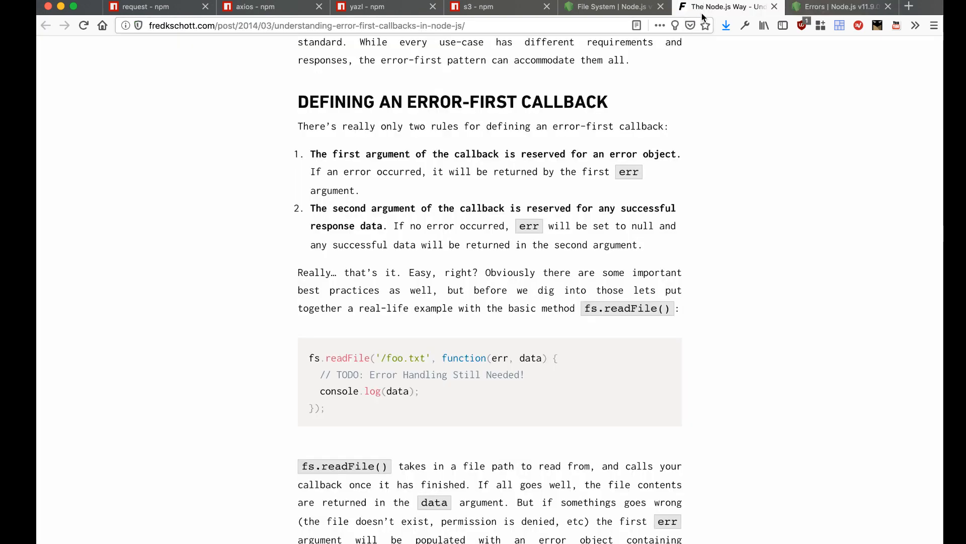
scroll(up, 3)
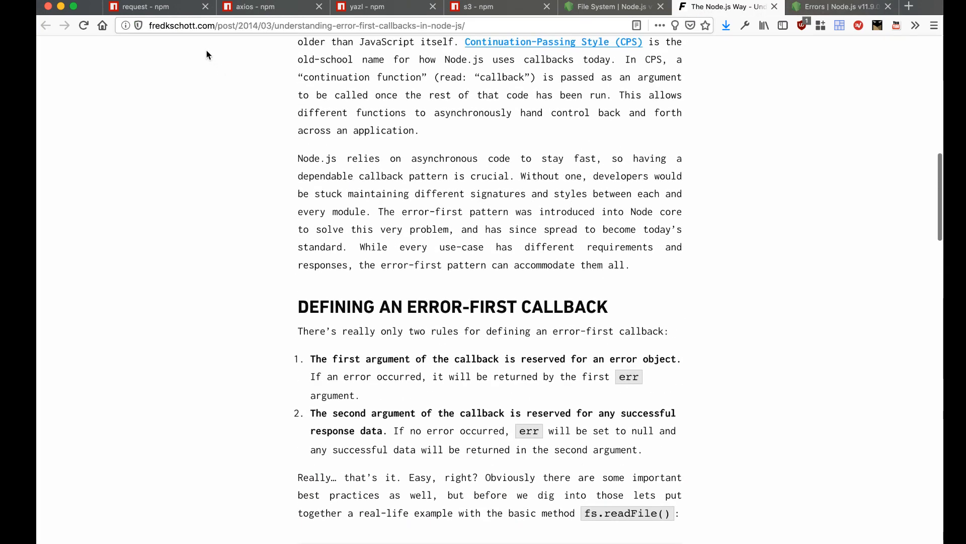
mouse_move(267, 102)
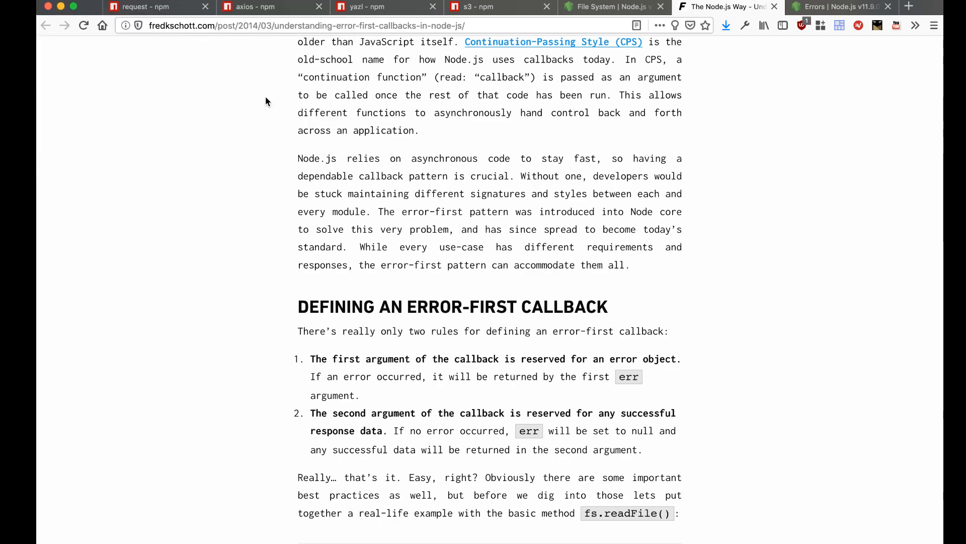
scroll(up, 3)
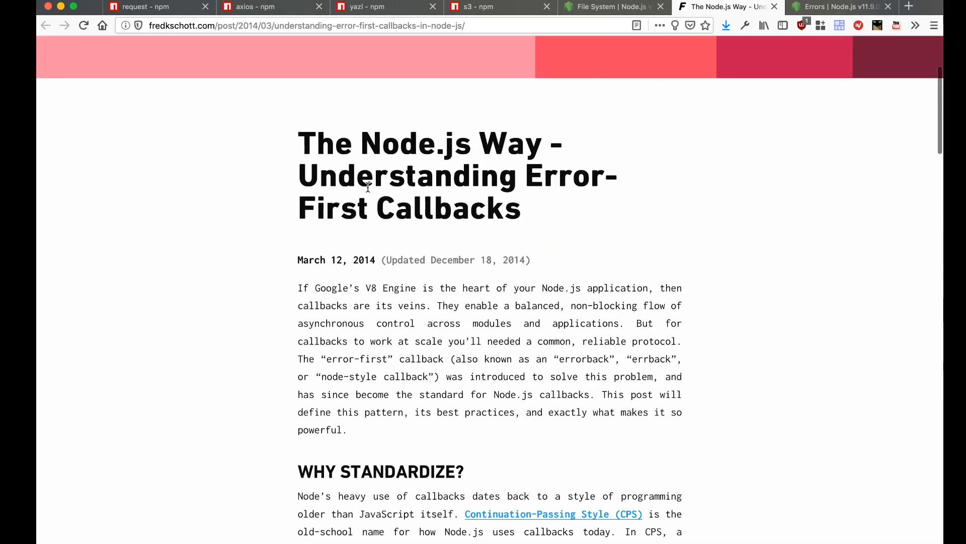
scroll(down, 3)
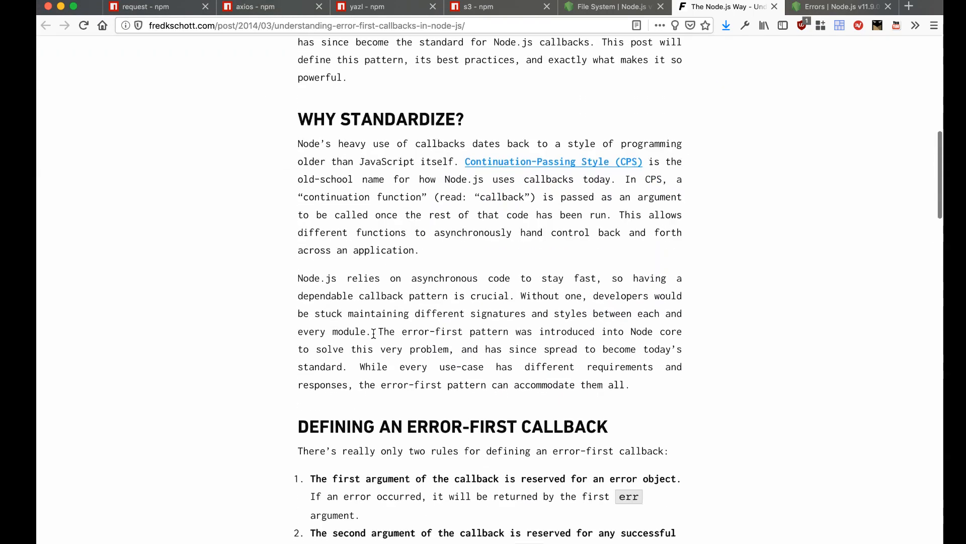
mouse_move(446, 192)
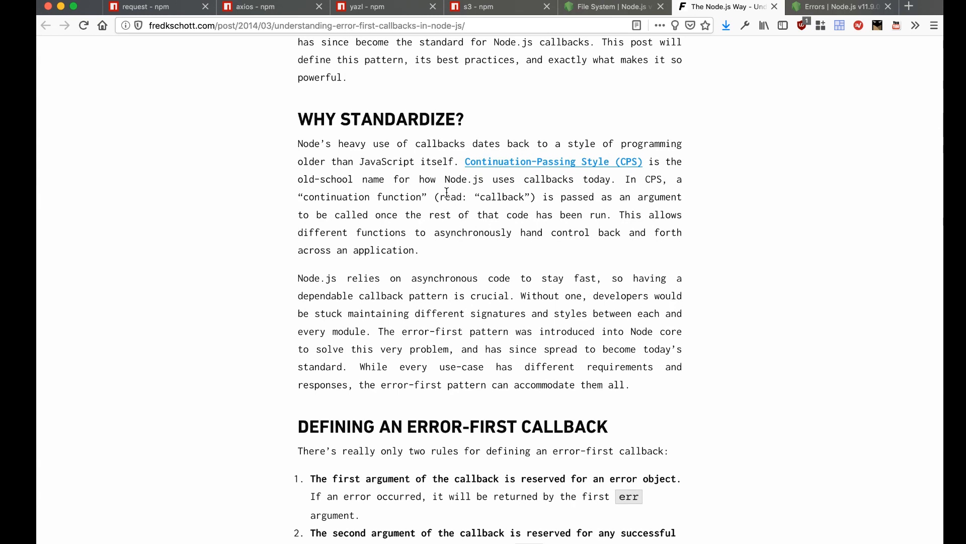
mouse_move(364, 162)
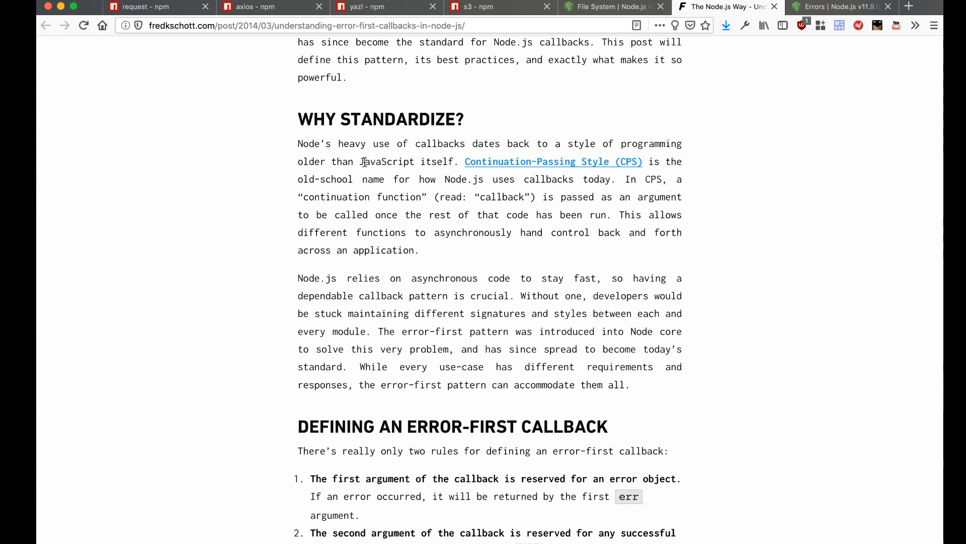
double_click(378, 161)
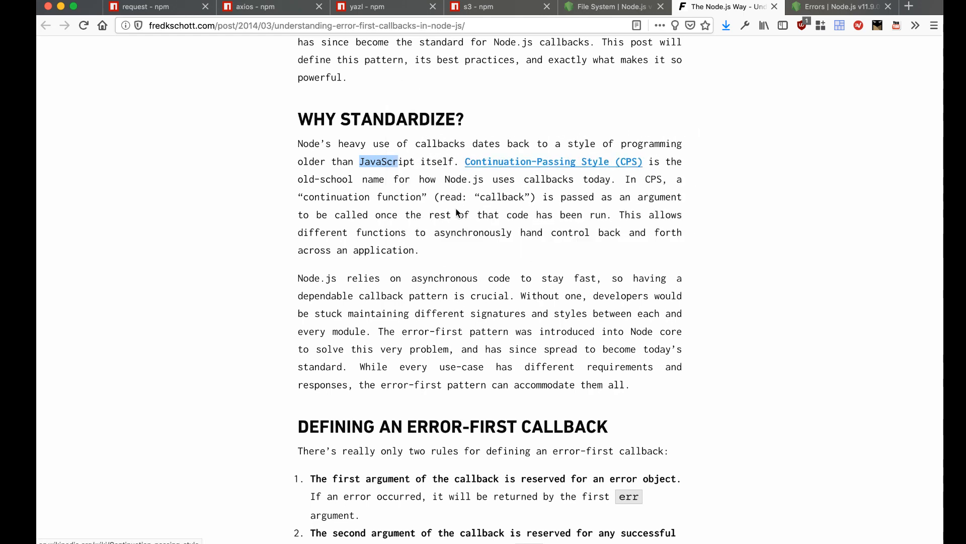
scroll(down, 3)
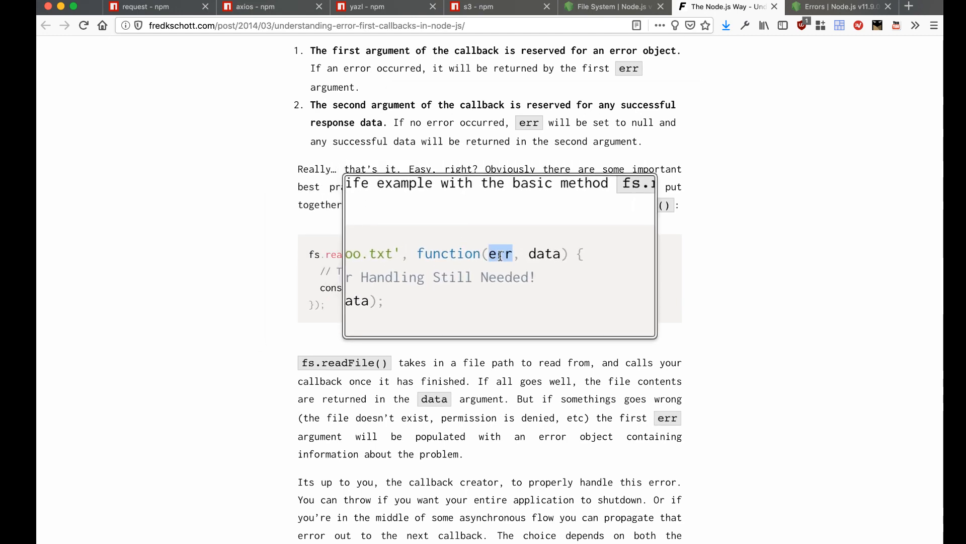
scroll(down, 3)
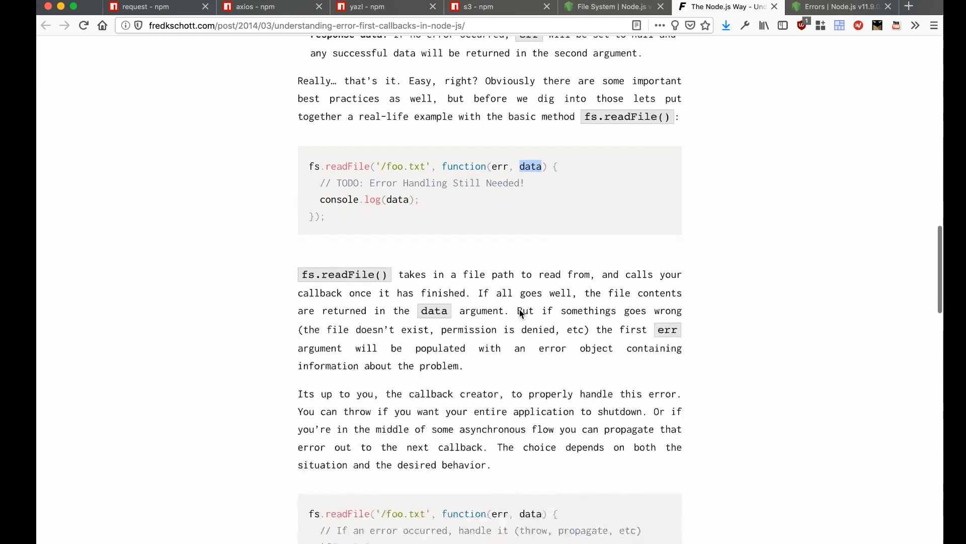
scroll(down, 3)
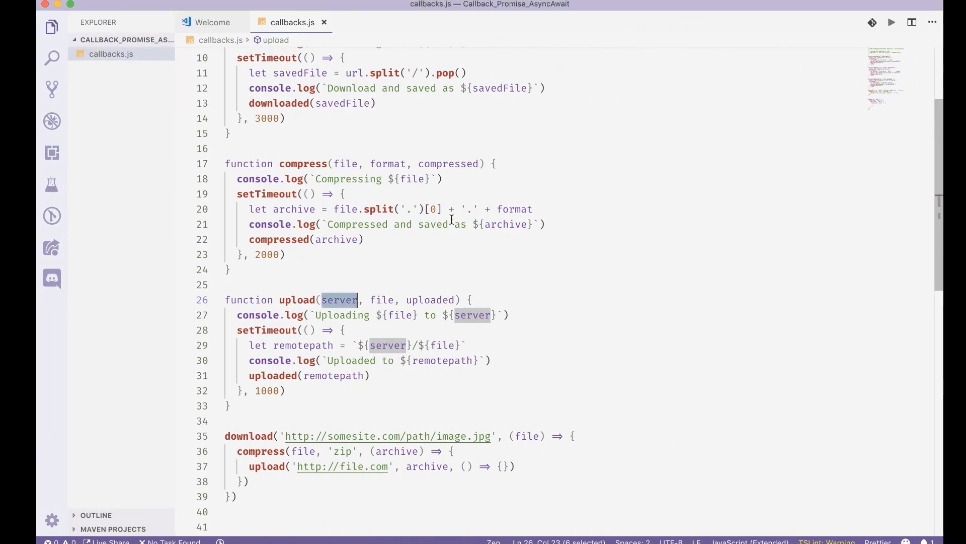
click(727, 7)
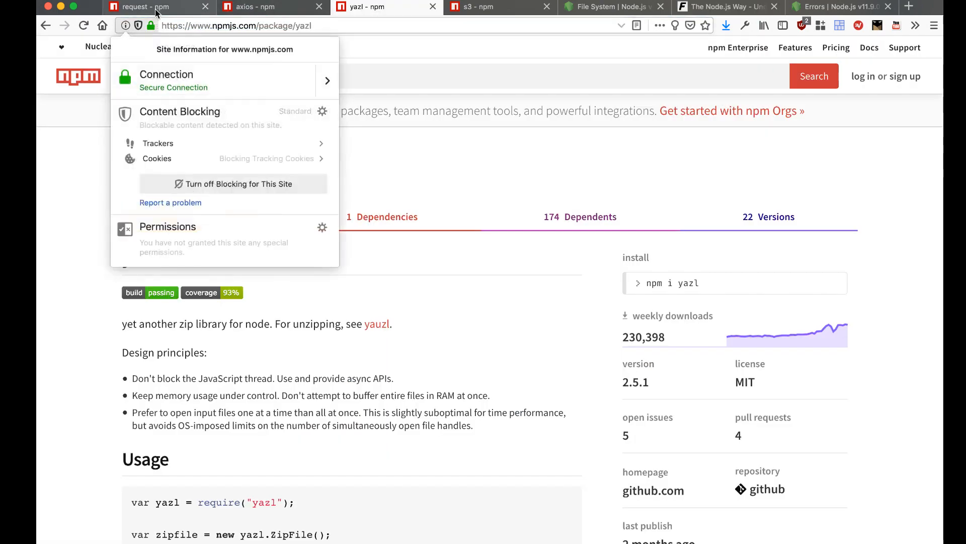
click(480, 7)
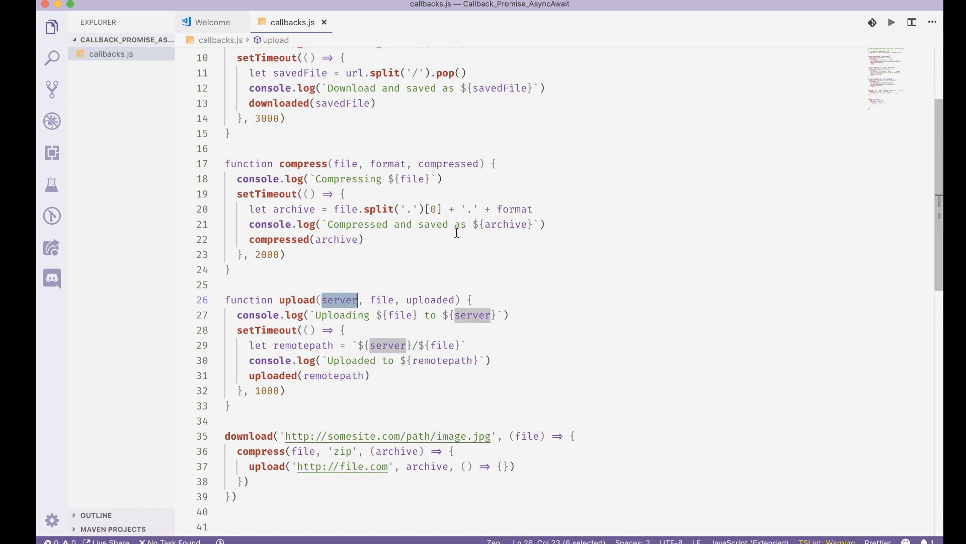
scroll(up, 3)
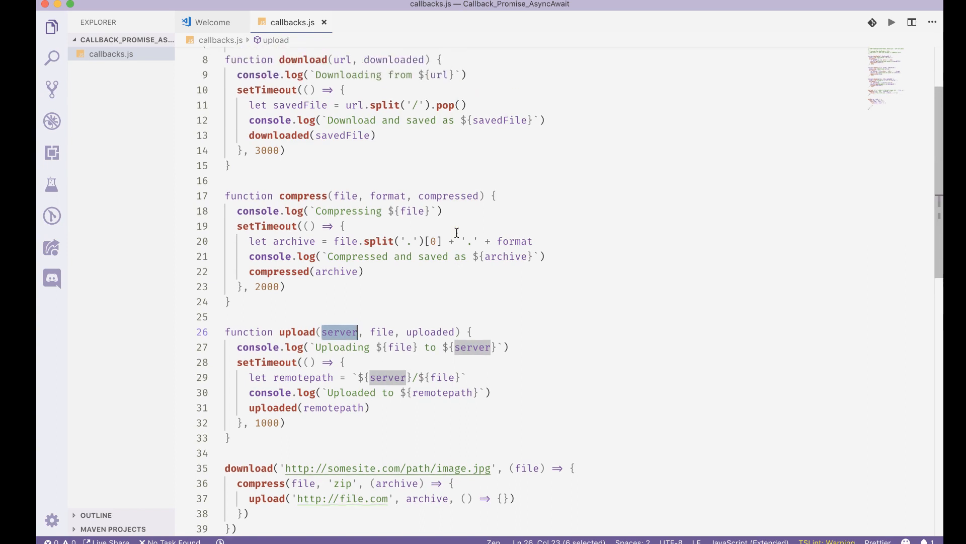
scroll(up, 3)
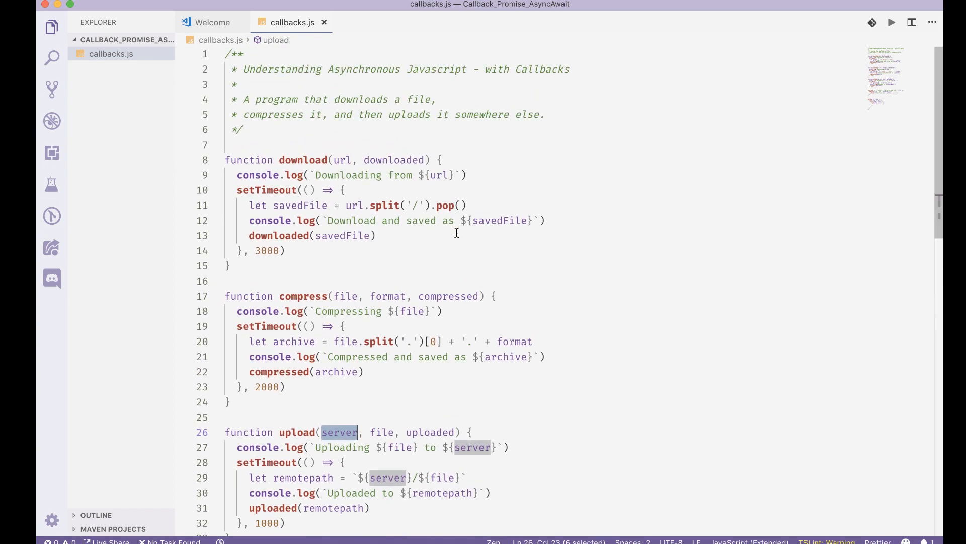
- Add if (!url.startsWith('http')) in download, passing new Error('URL must start with http') to downloaded
key(enter)
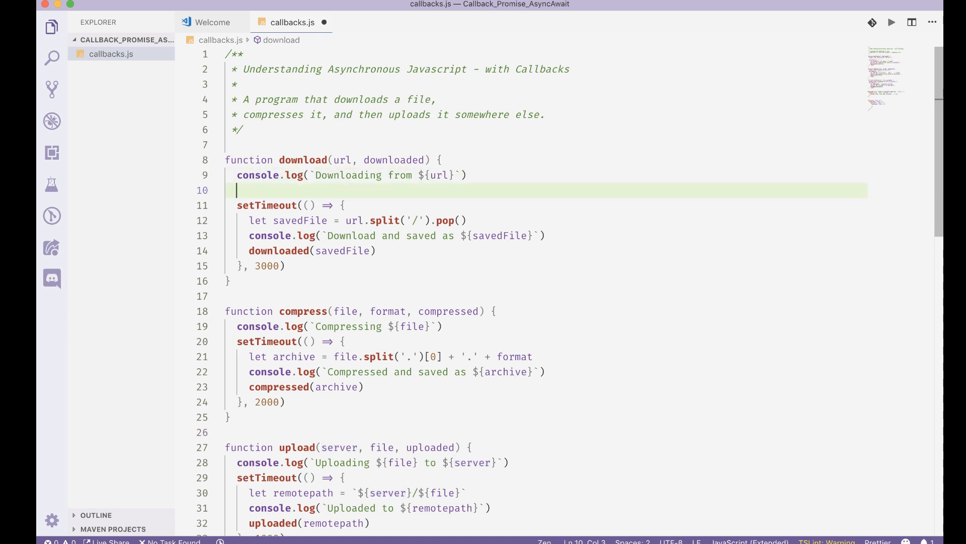
text(if ()
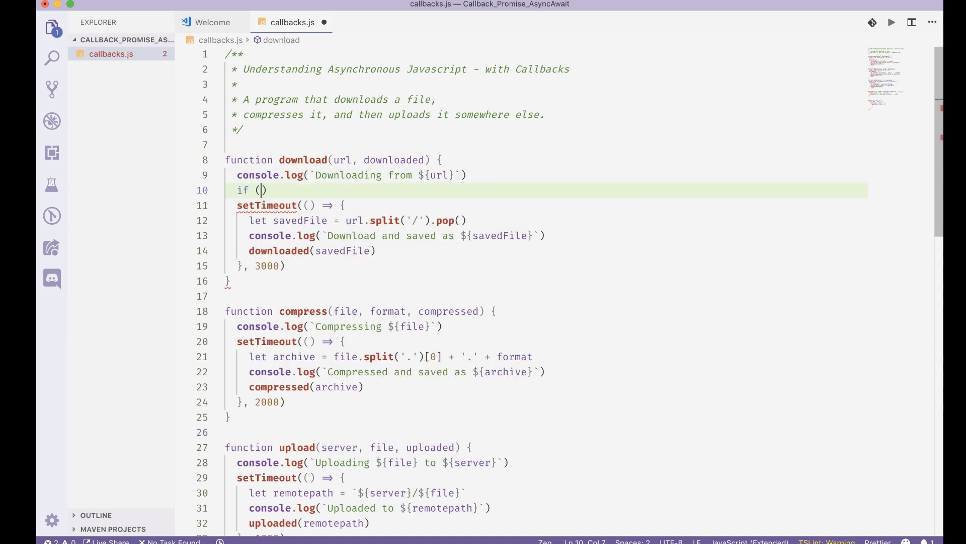
key(Backspace)
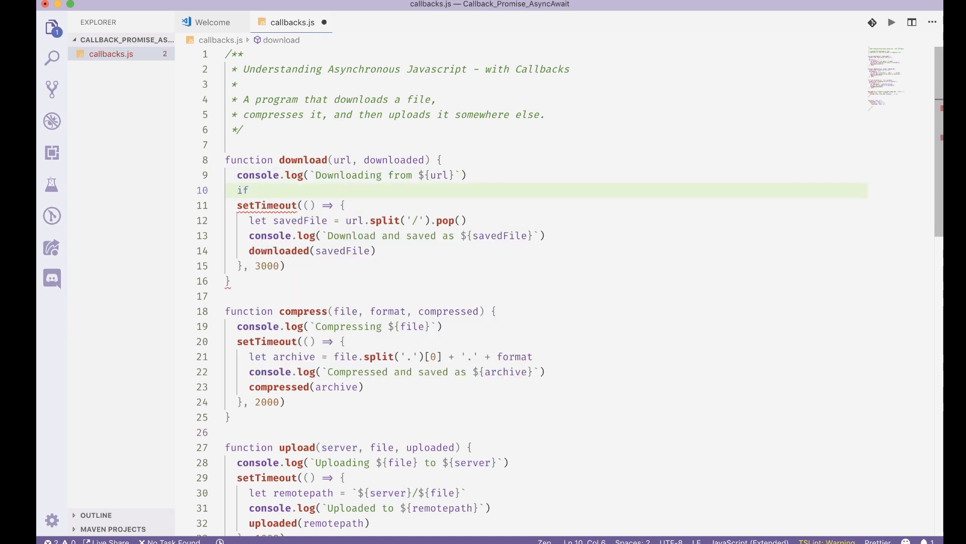
text((!url.starts)
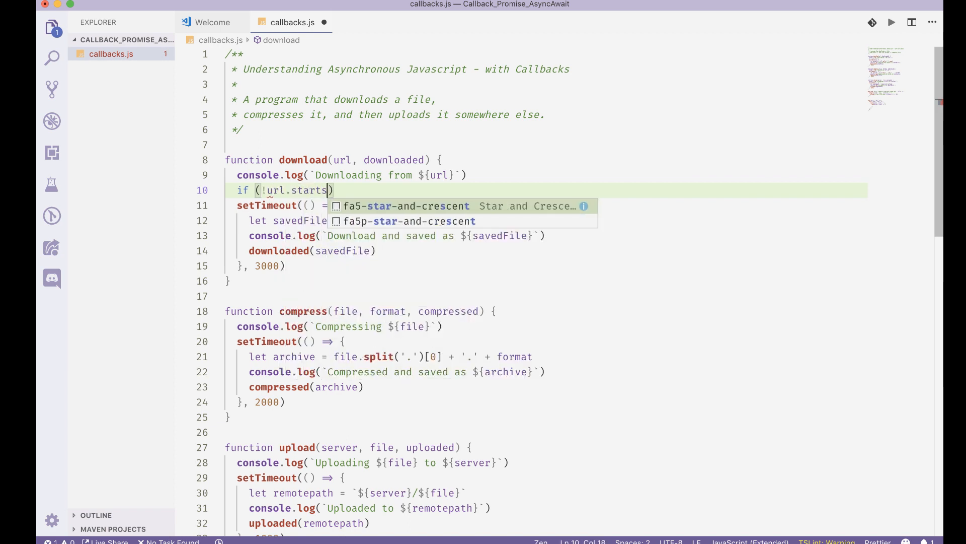
text(With('htt)
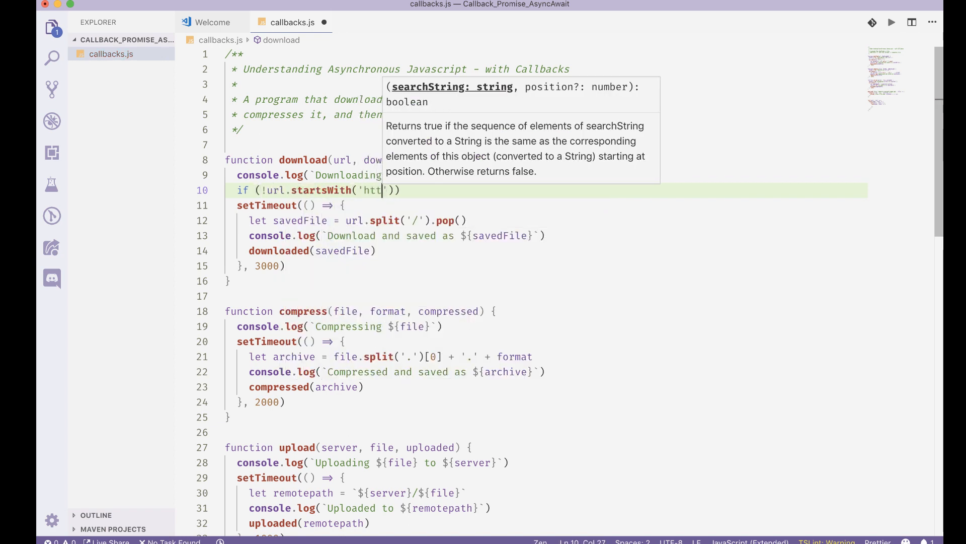
text(p)
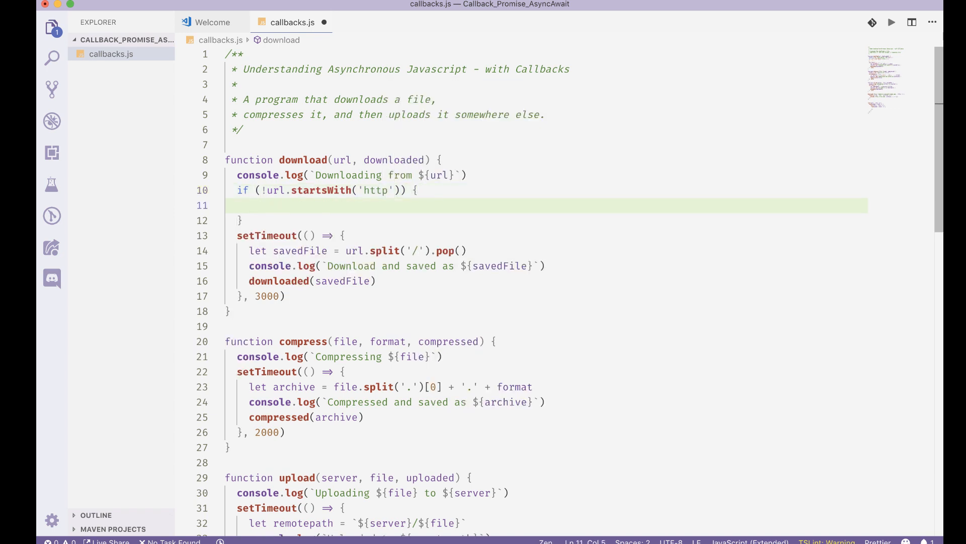
text(downloaded(new)
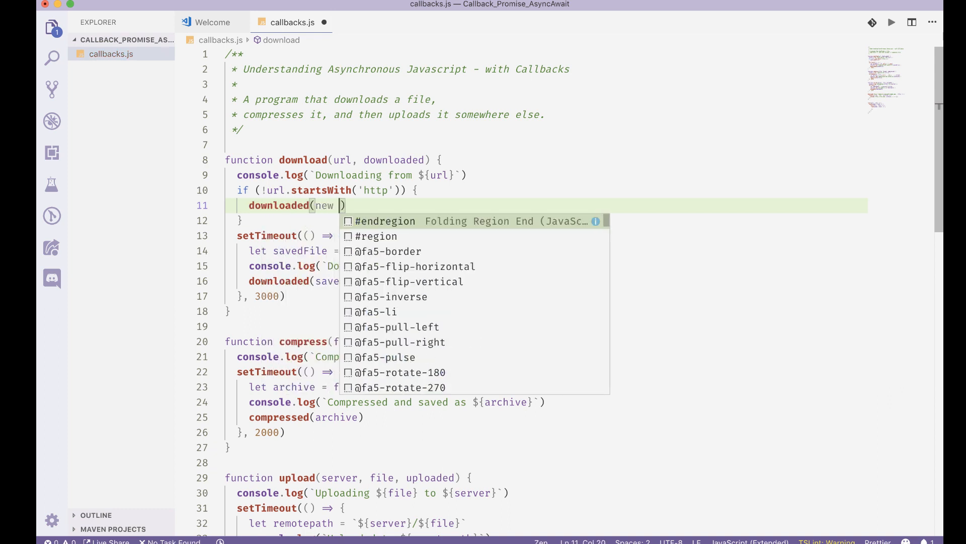
text(Error()
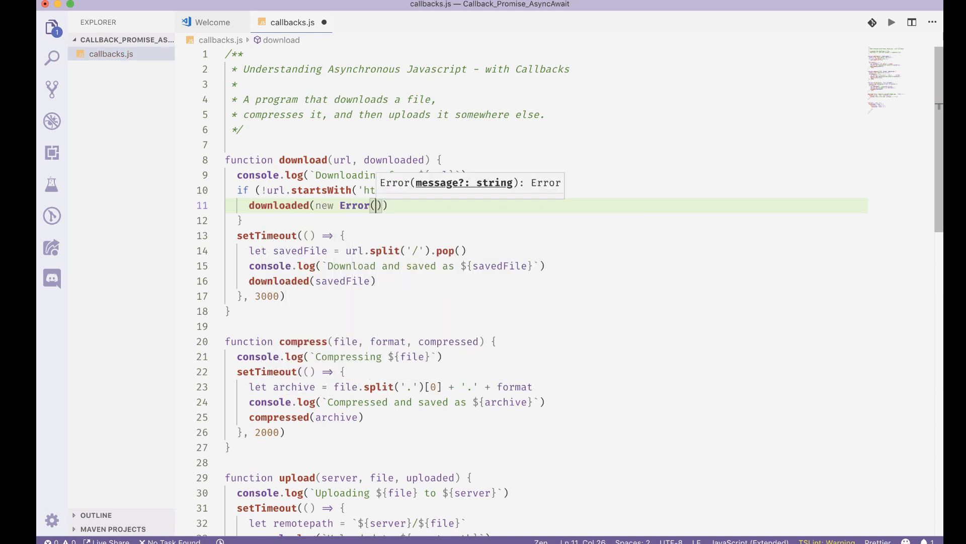
text('')
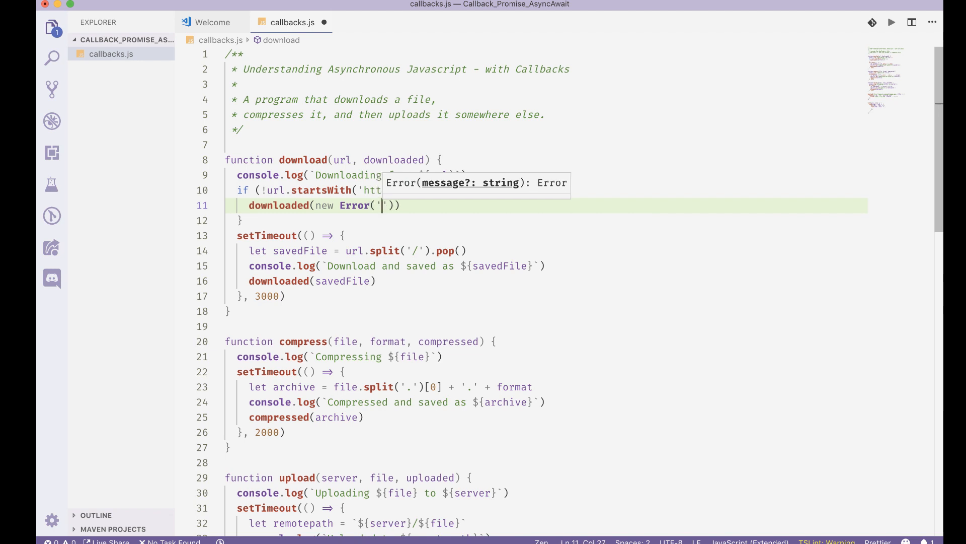
text(URL must start with http)
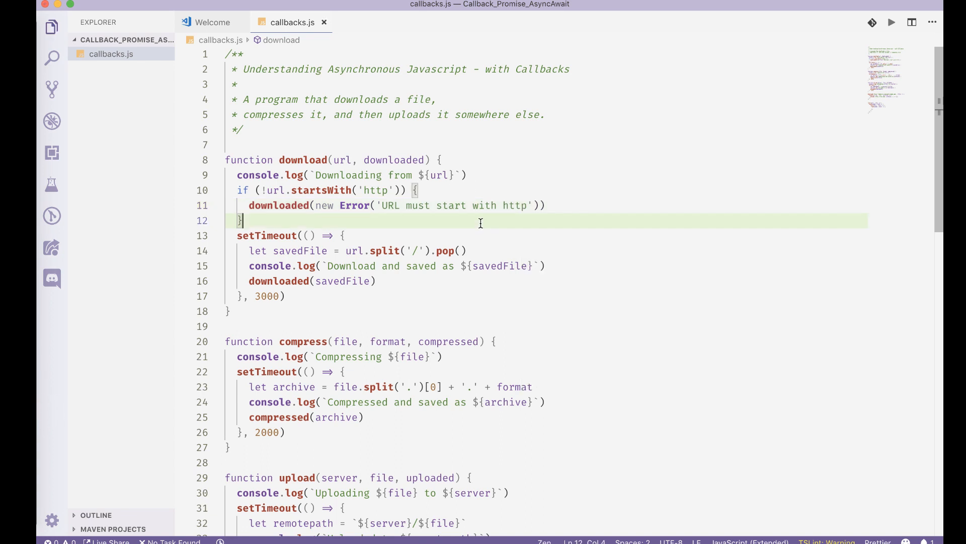
click(418, 190)
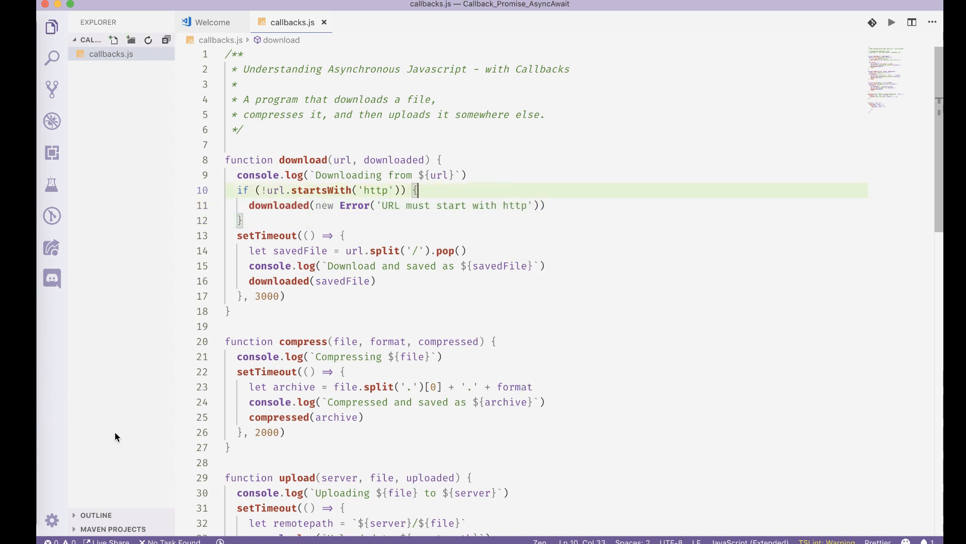
- Change downloaded(savedFile) to downloaded(null, savedFile) in the setTimeout callback
click(255, 386)
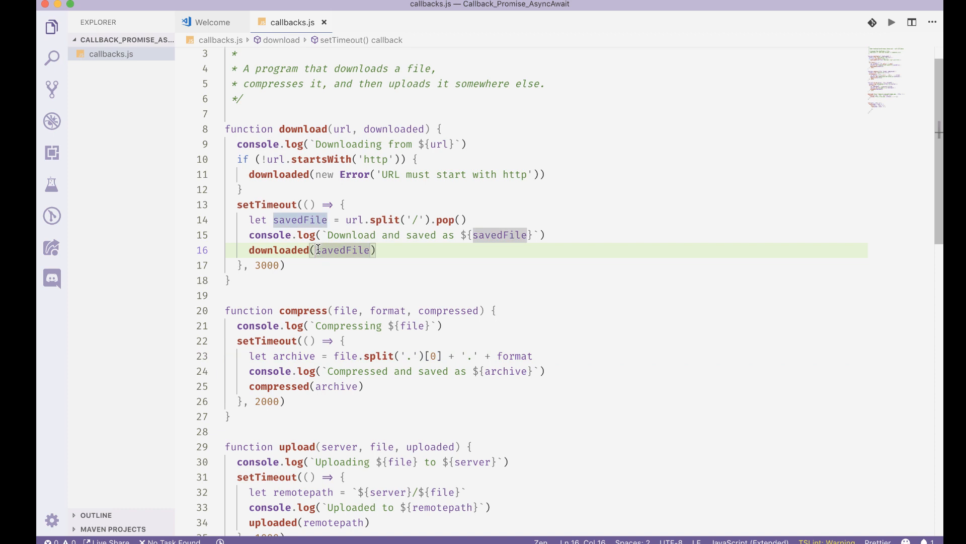
text(null,)
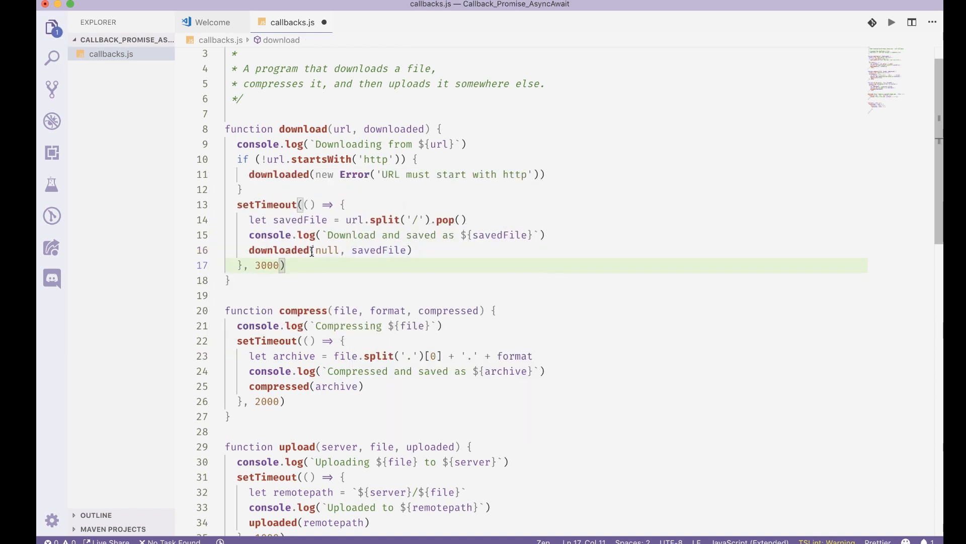
scroll(down, 3)
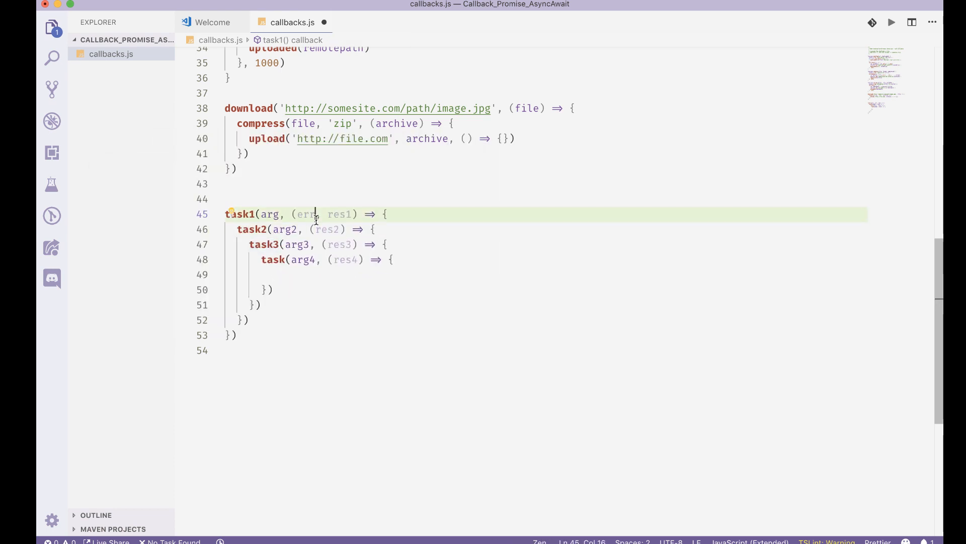
- Rename the nested task1 callback parameters to err1 and data1
text(err)
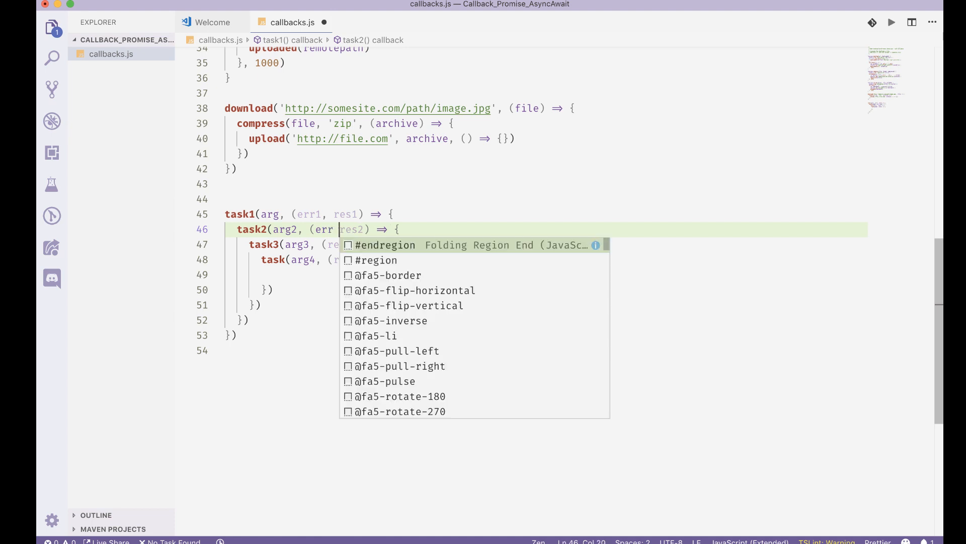
text(data)
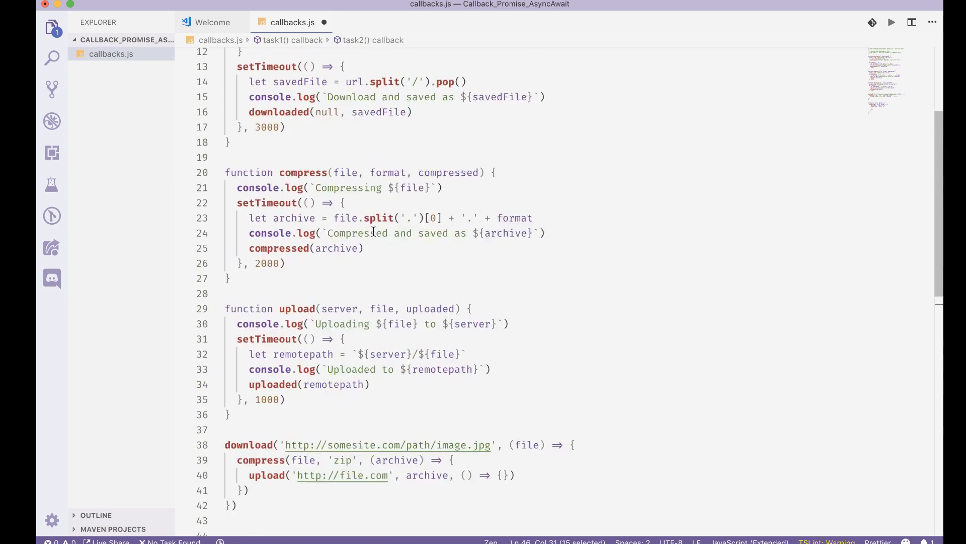
scroll(up, 3)
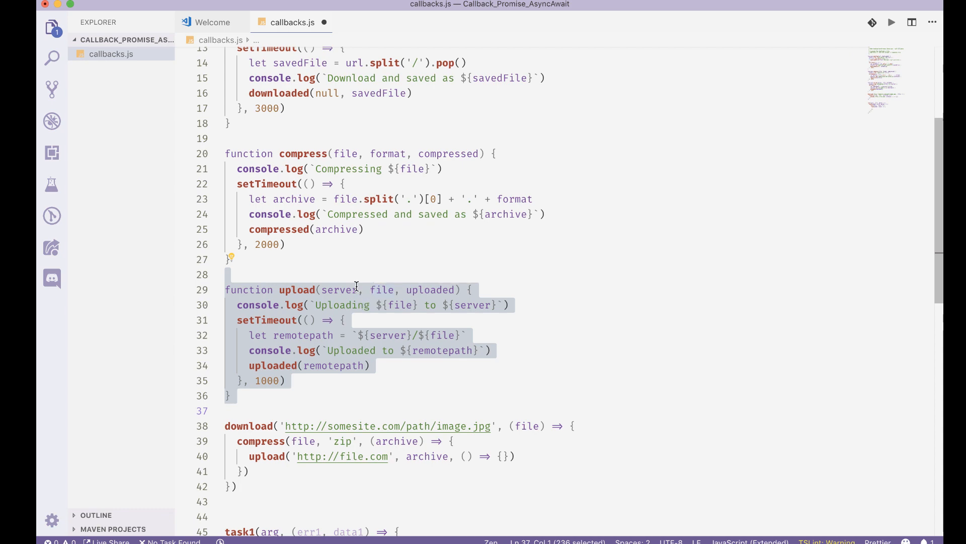
- Add a format check in compress rejecting anything but zip, gzip and 7z with an Error
scroll(up, 3)
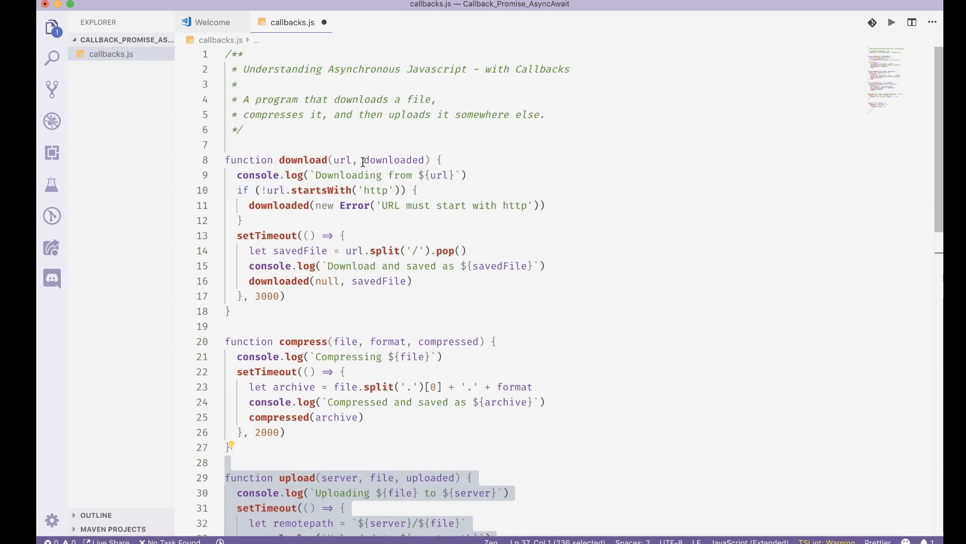
click(370, 145)
text(if (!)
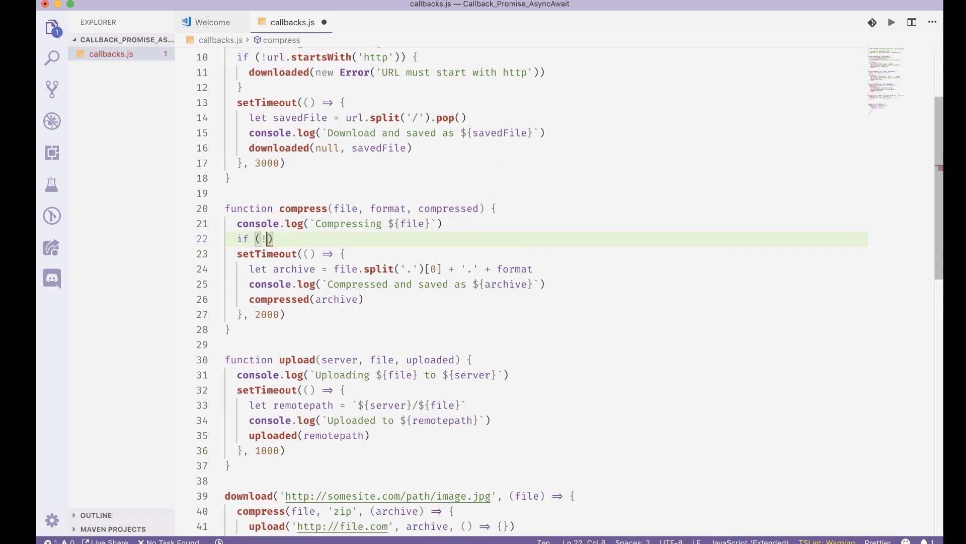
text(['zip', 'gzip', '7z'].index)
text(compressed(new Error()
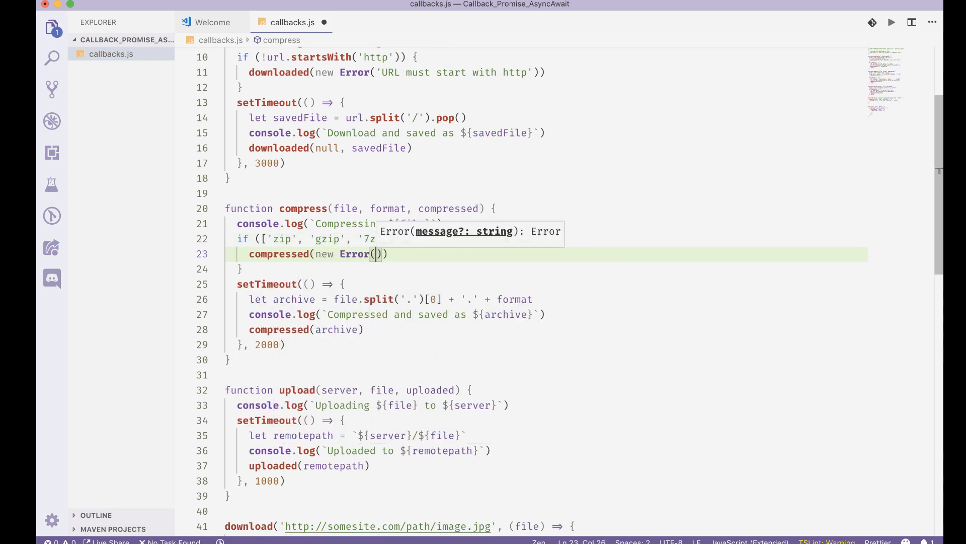
text('We only support zip, gzip and 7z')
click(307, 329)
text(null, )
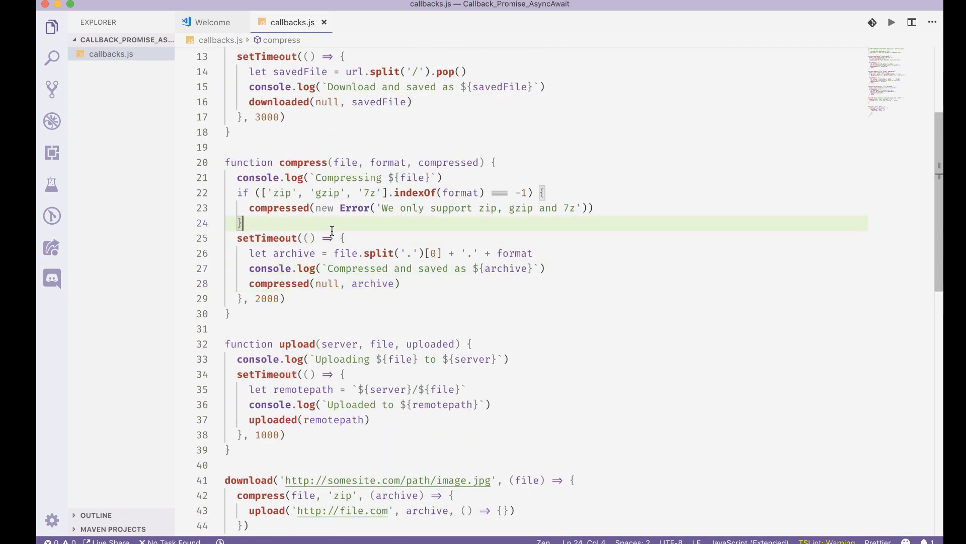
- Add an ftp:// server check in upload calling uploaded(new Error('We can only upload to FTP servers'))
text(if (server.startsWith('ftp)
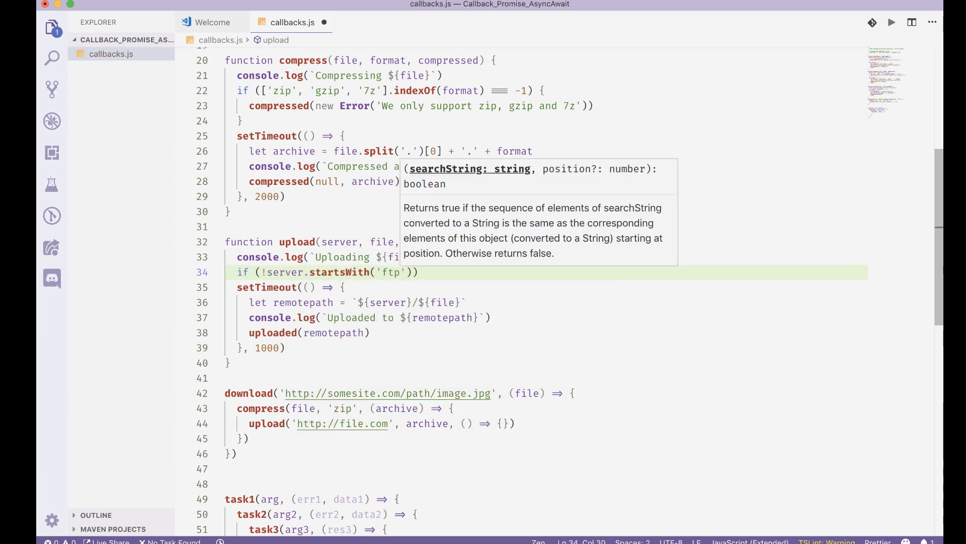
text(://)
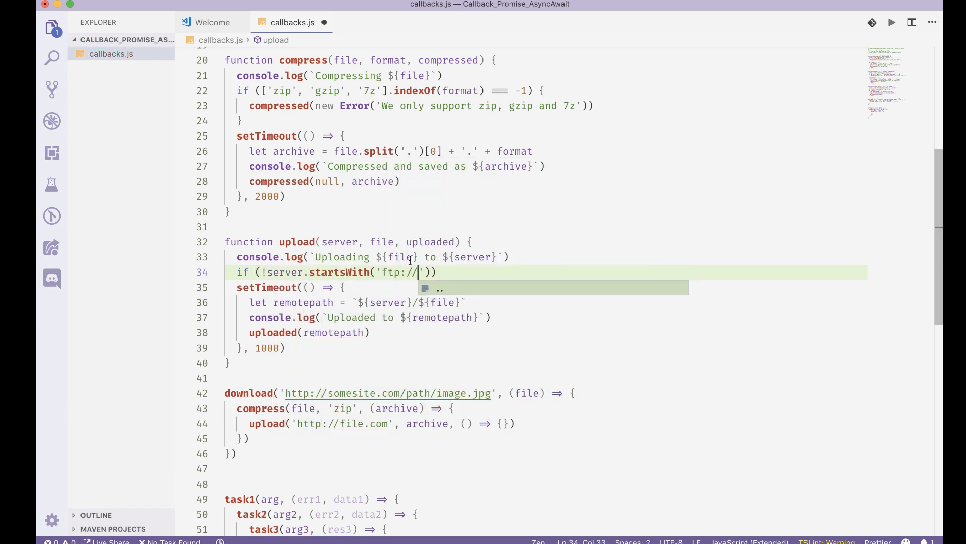
text(uploaded)
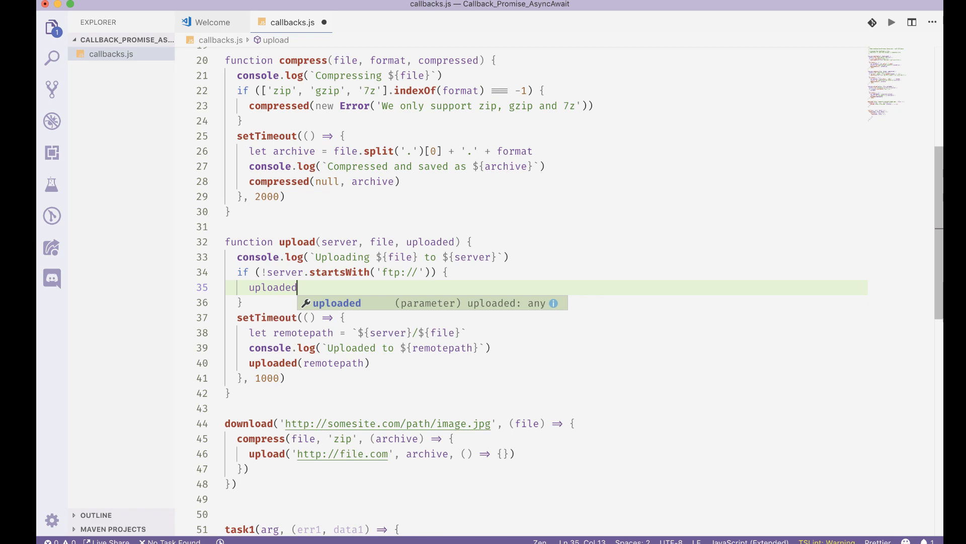
text((new Error('We can only upload to FTP servers')))
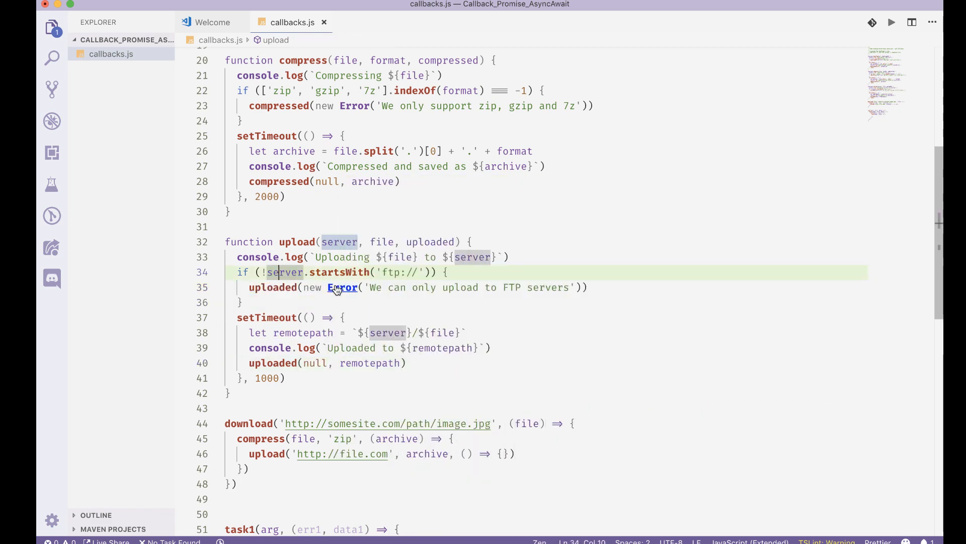
- Review the URL check in download and the compress and upload error messages
scroll(up, 3)
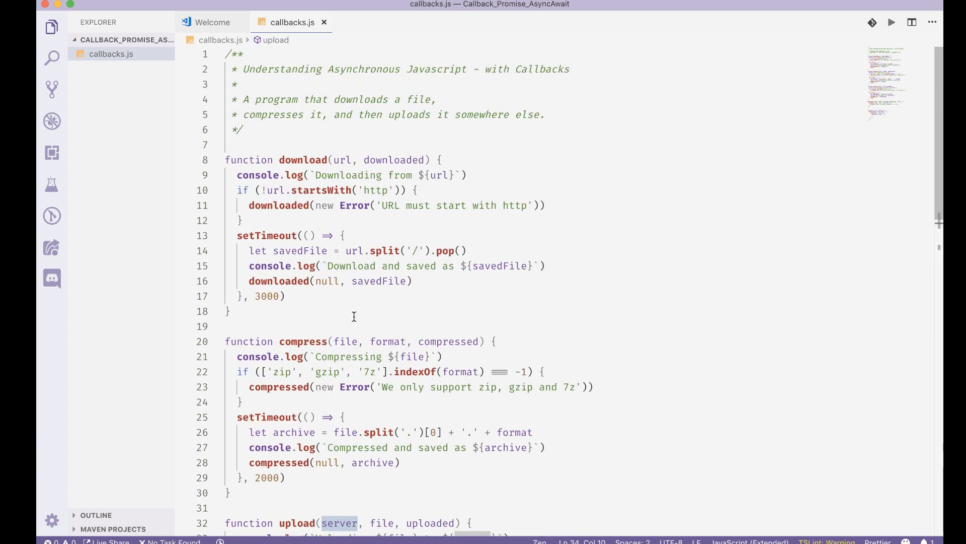
scroll(down, 3)
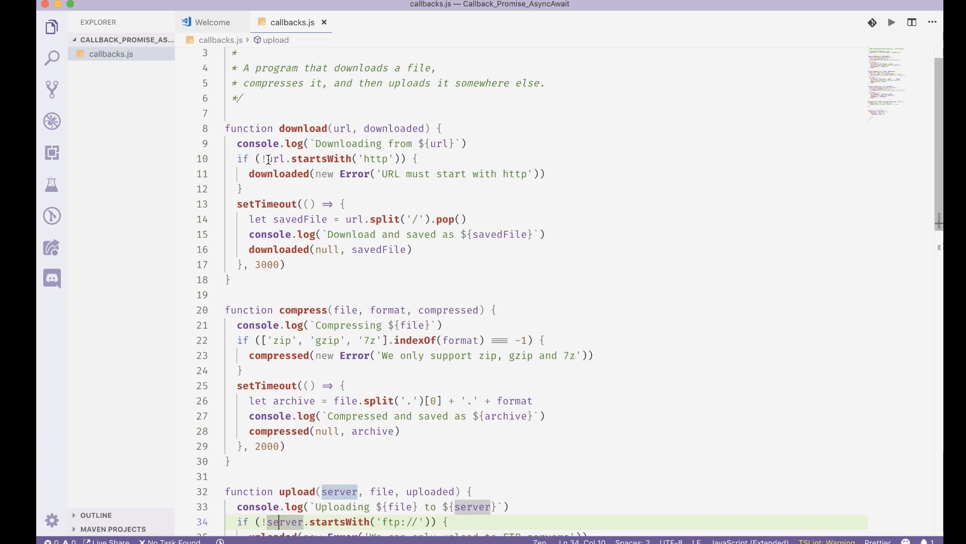
click(401, 159)
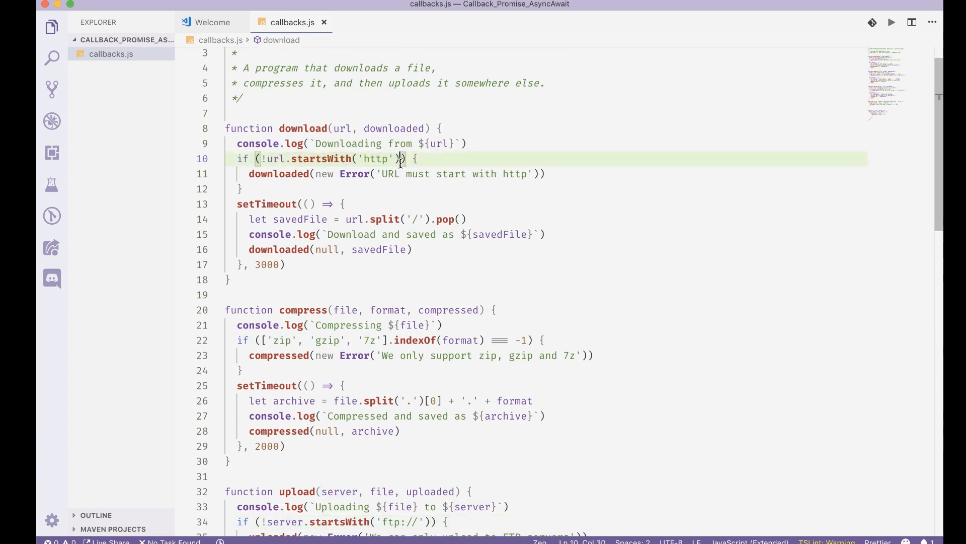
scroll(down, 3)
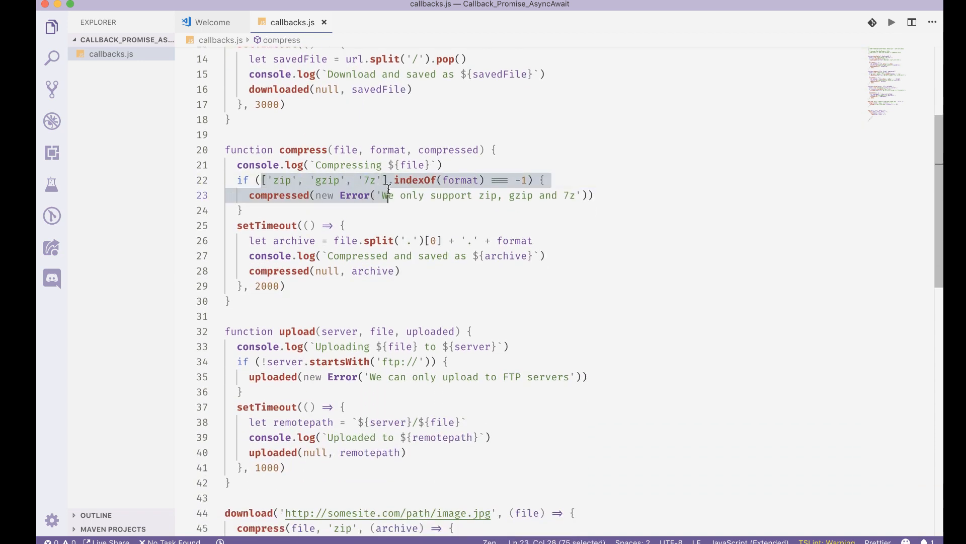
scroll(down, 3)
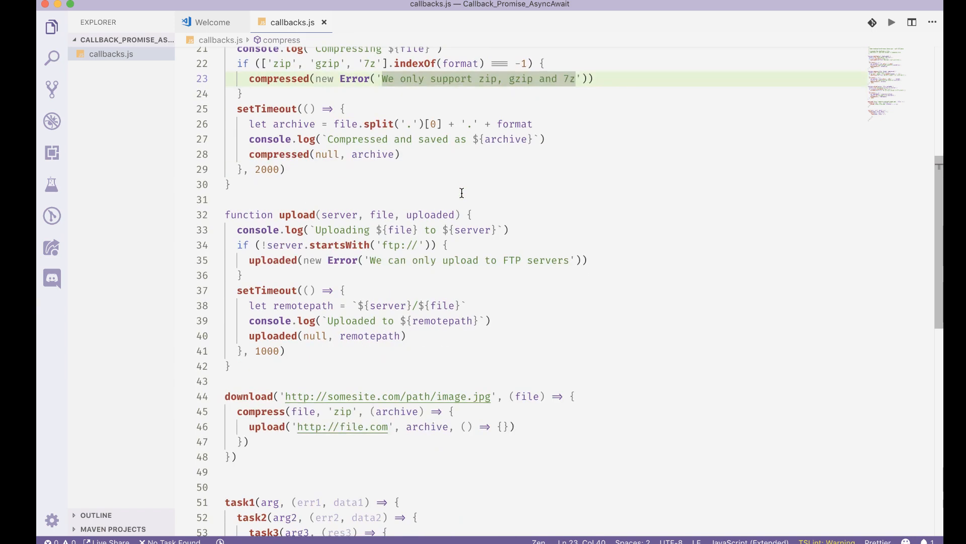
click(343, 290)
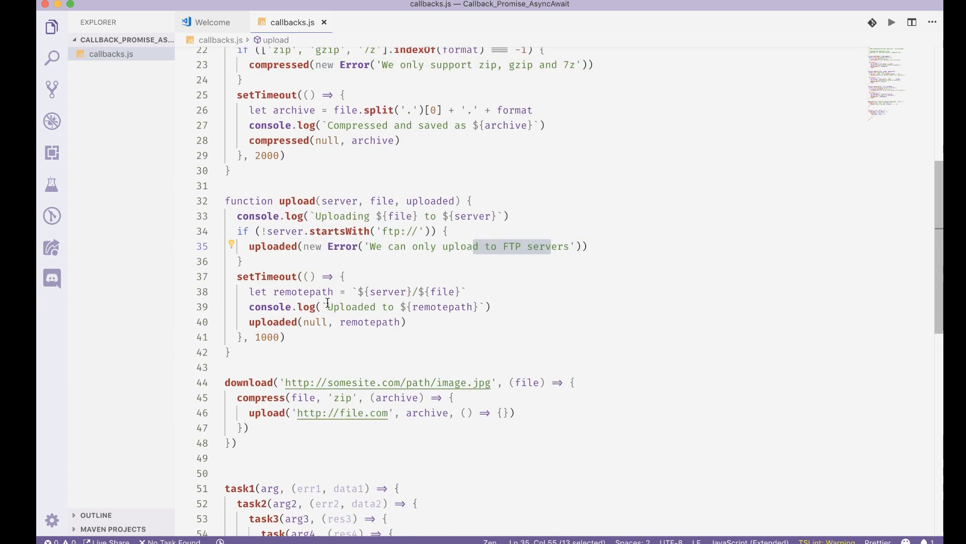
click(285, 313)
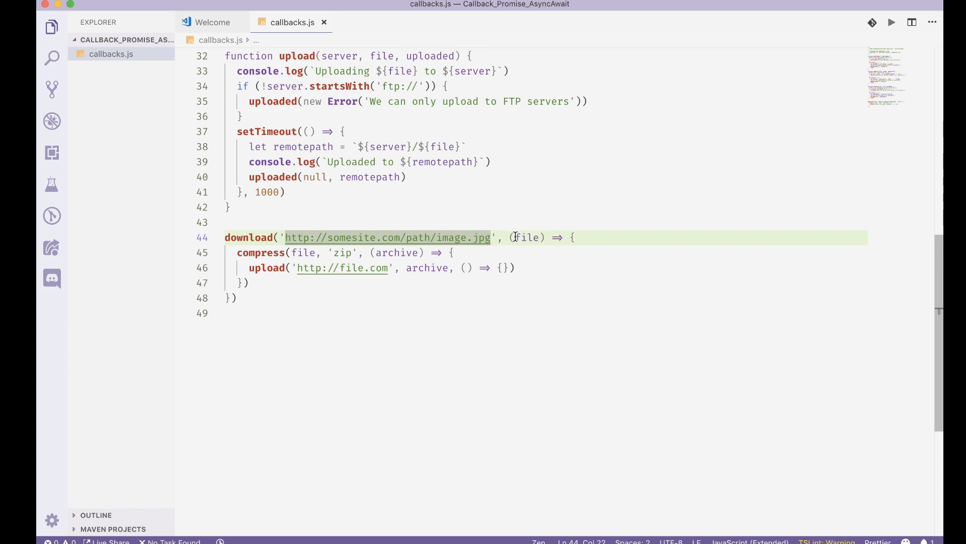
- Add err as the first callback parameter and insert if (err) throw err
text(err,)
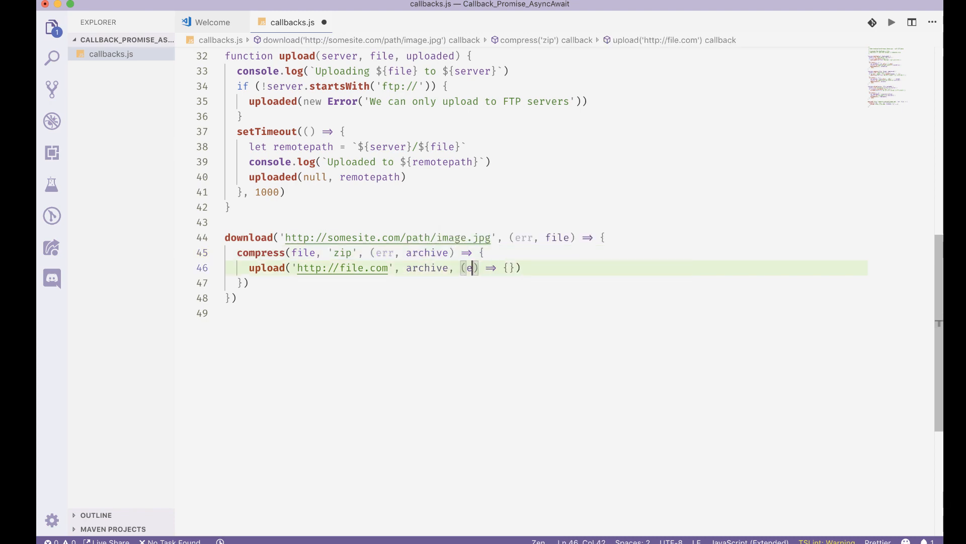
text(if (err))
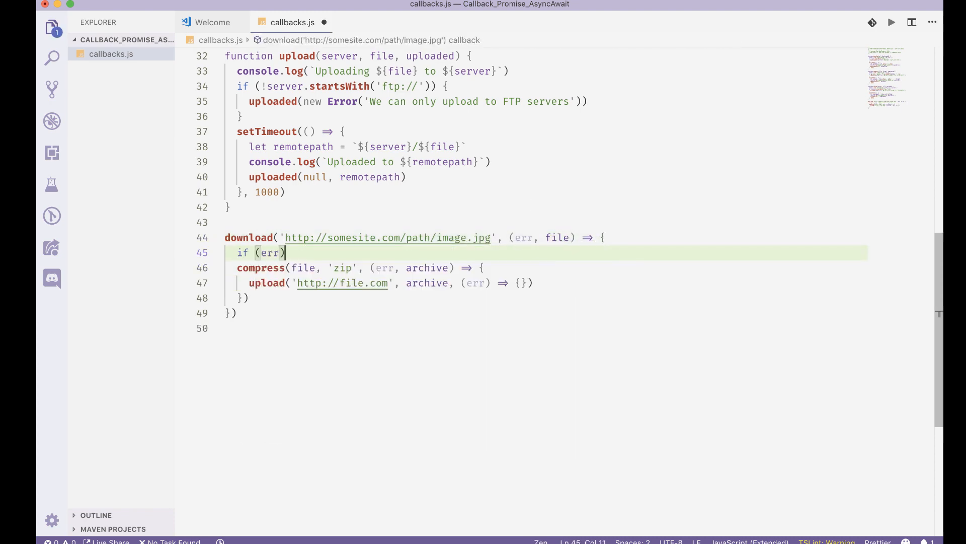
text(throw (err))
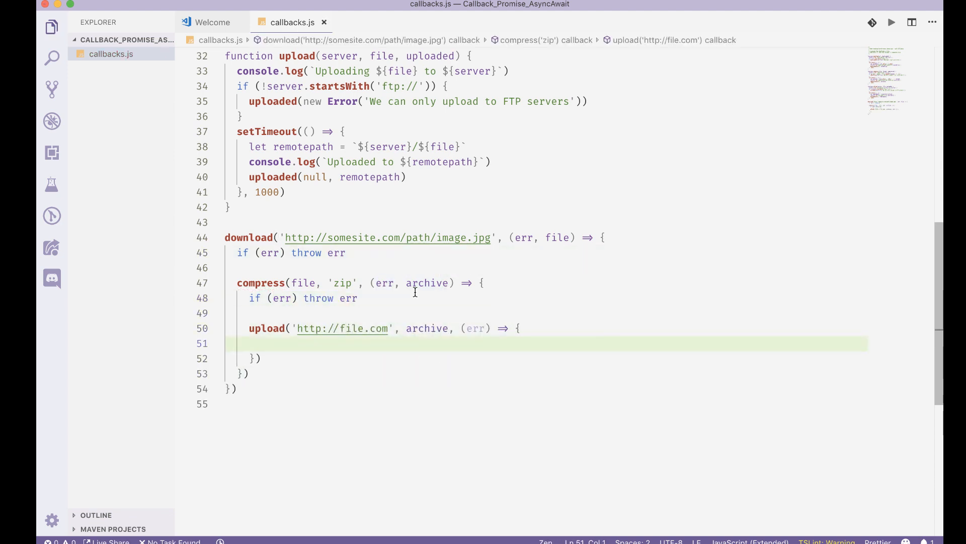
mouse_move(236, 252)
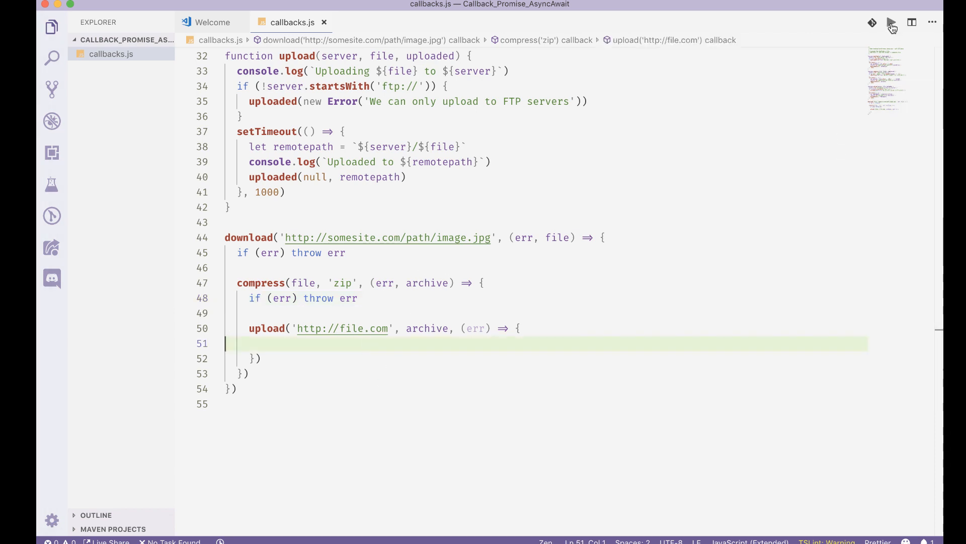
click(891, 23)
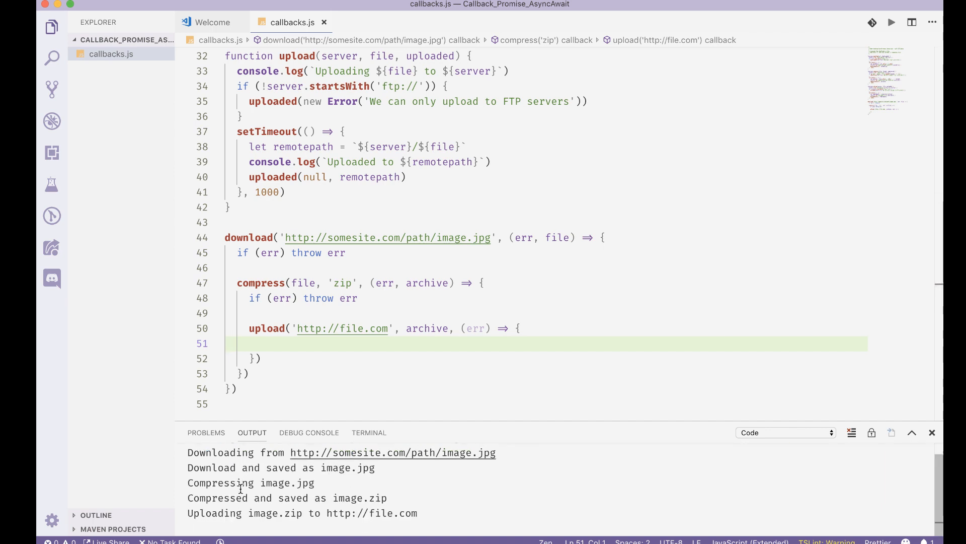
scroll(down, 3)
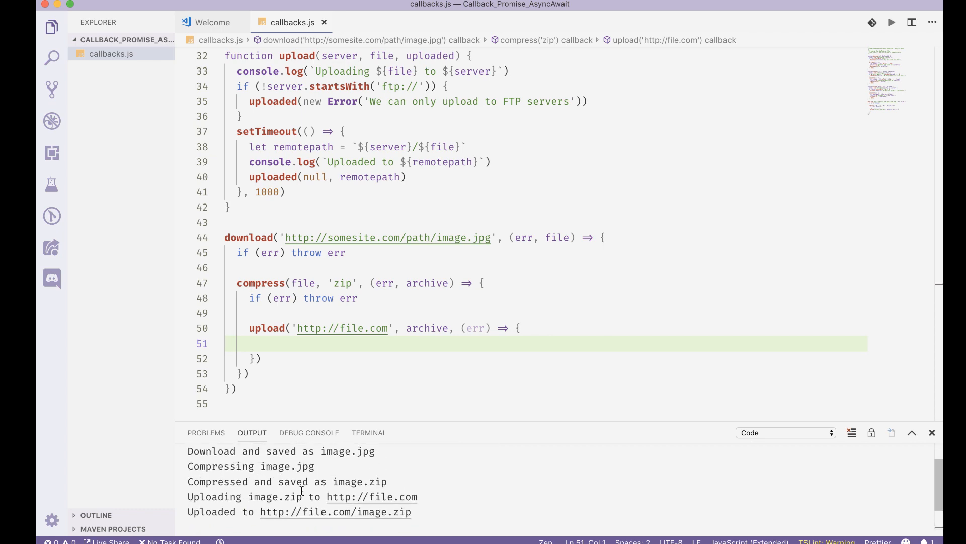
scroll(up, 3)
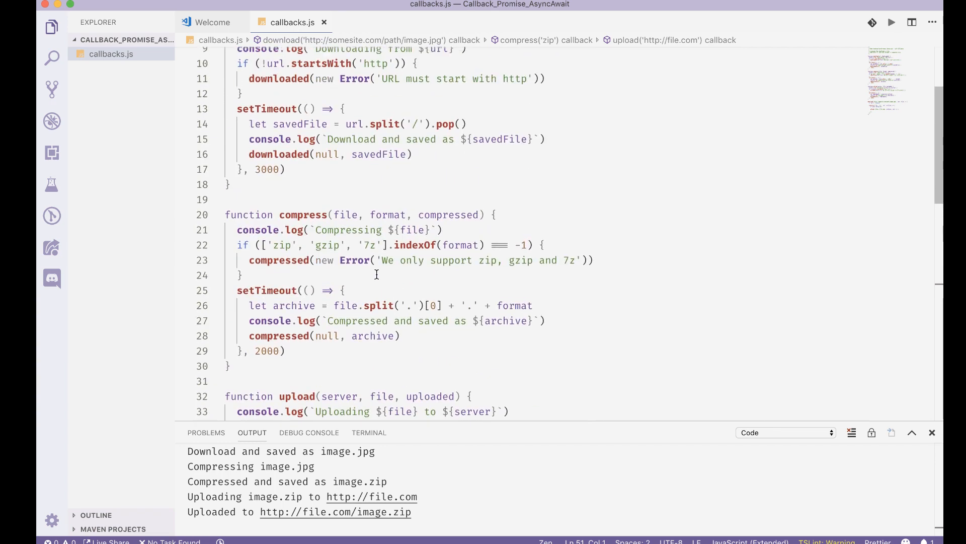
scroll(up, 3)
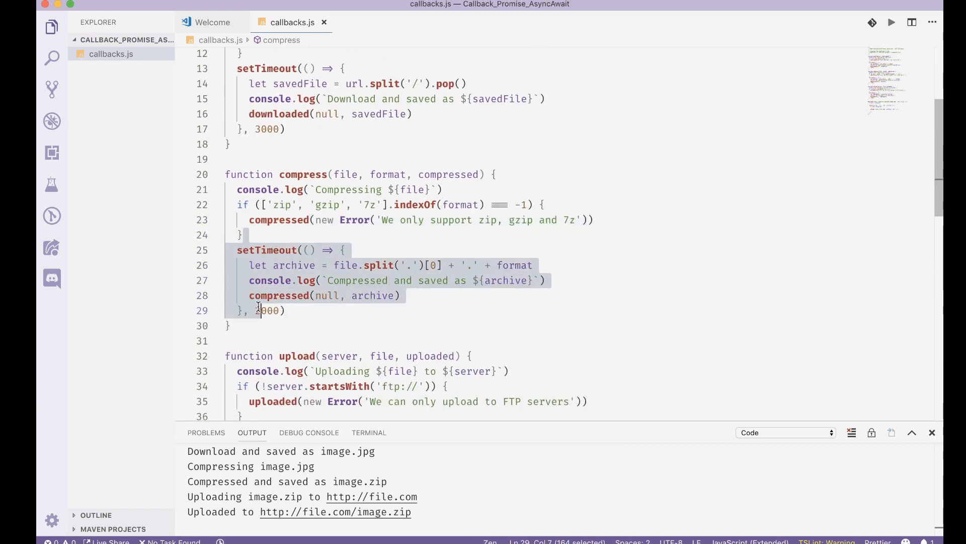
scroll(down, 3)
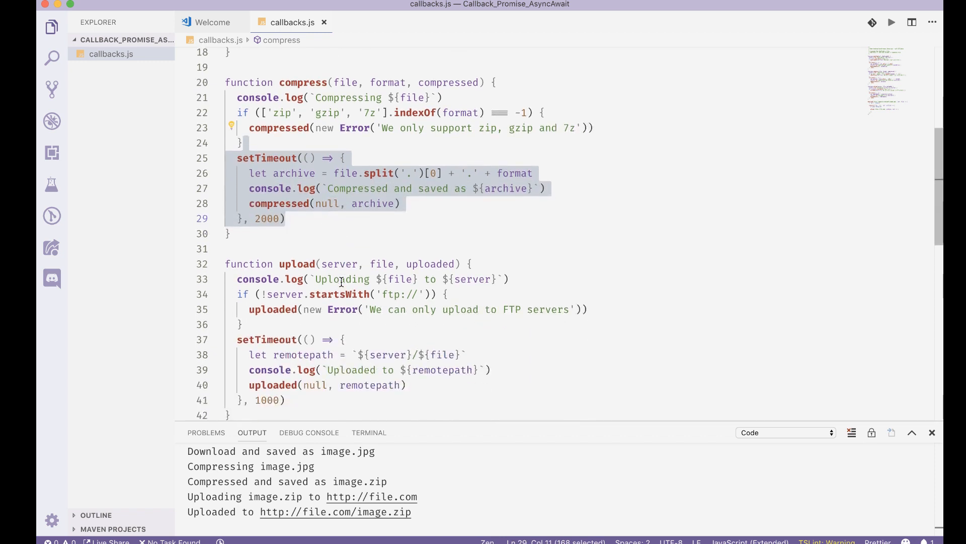
scroll(up, 3)
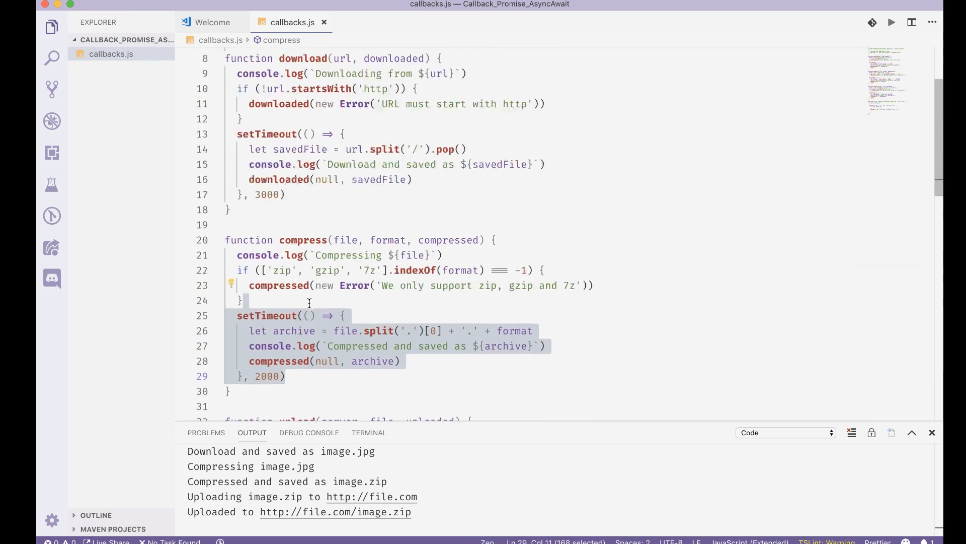
- Add return before the compressed and uploaded error calls, then run the script
text(return)
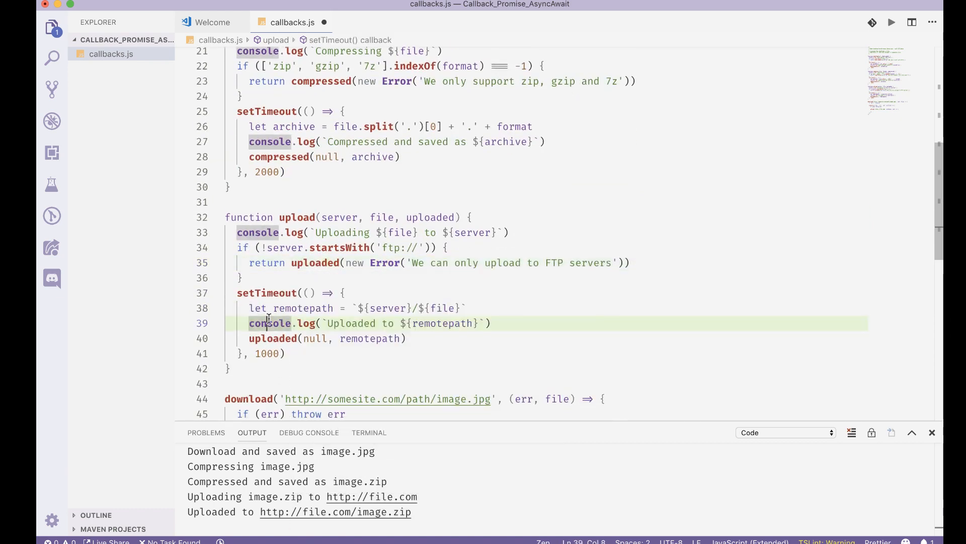
double_click(303, 308)
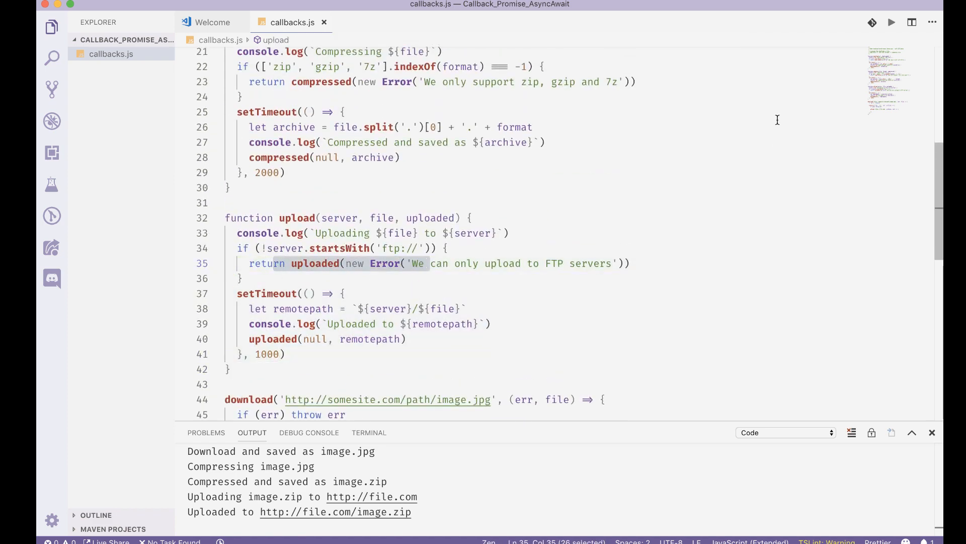
click(891, 23)
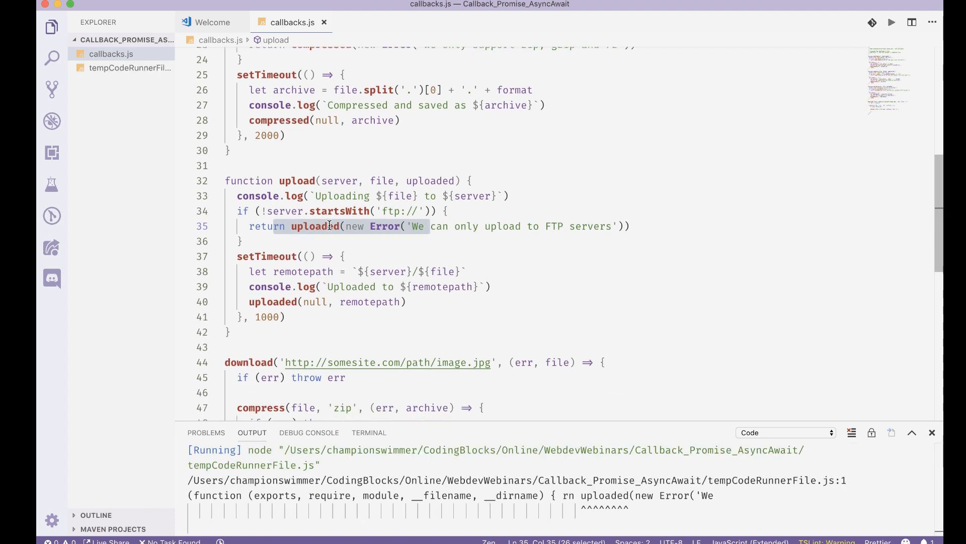
click(331, 256)
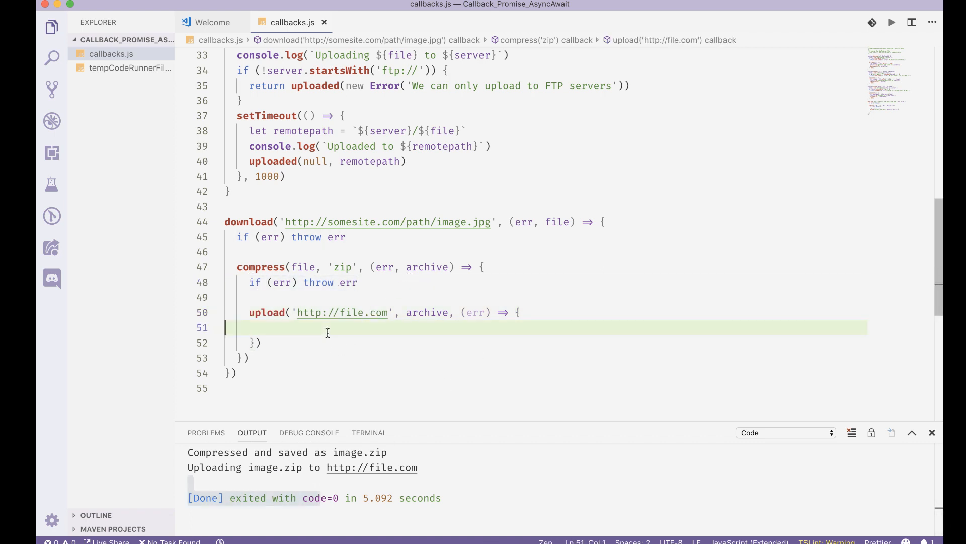
- Add if (err) throw err to the upload callback, run the script, and review the output
text(if (err) throw err)
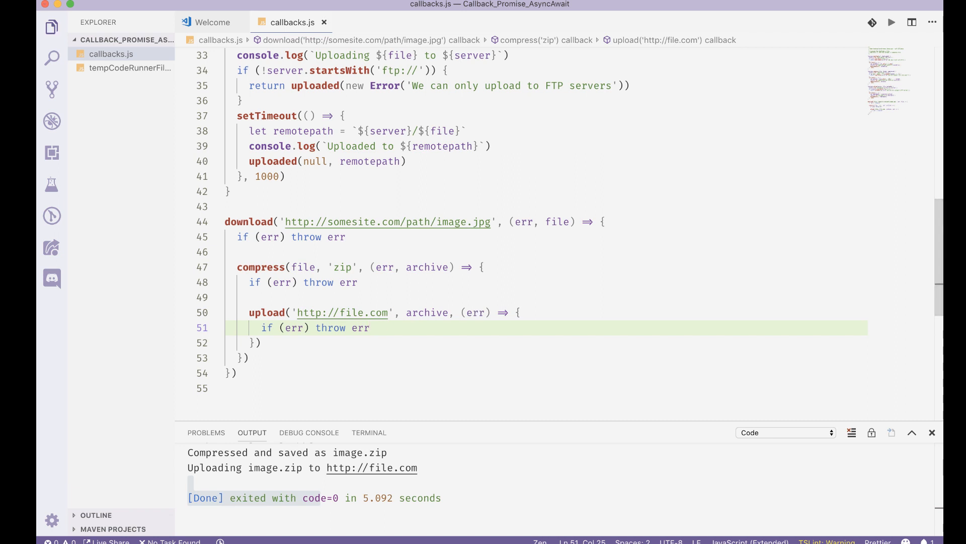
click(890, 22)
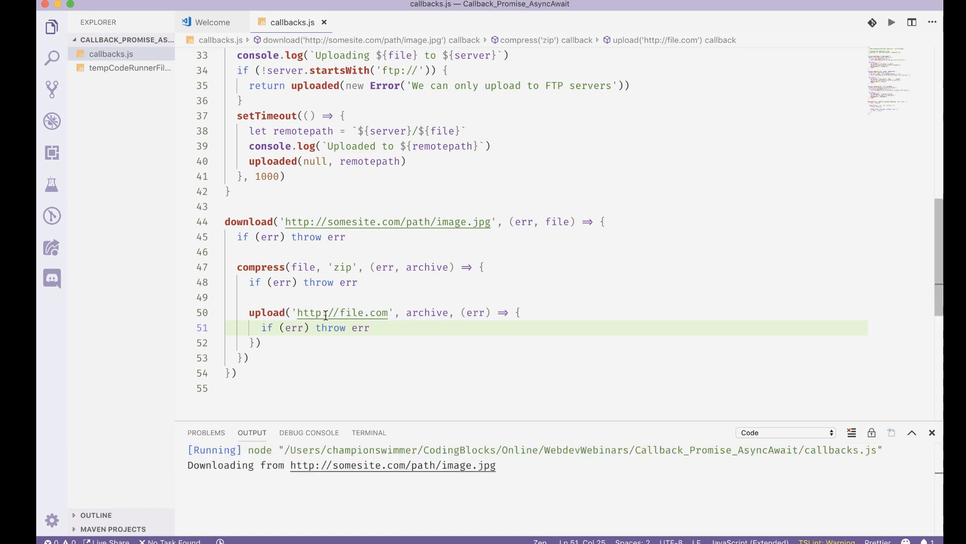
mouse_move(343, 312)
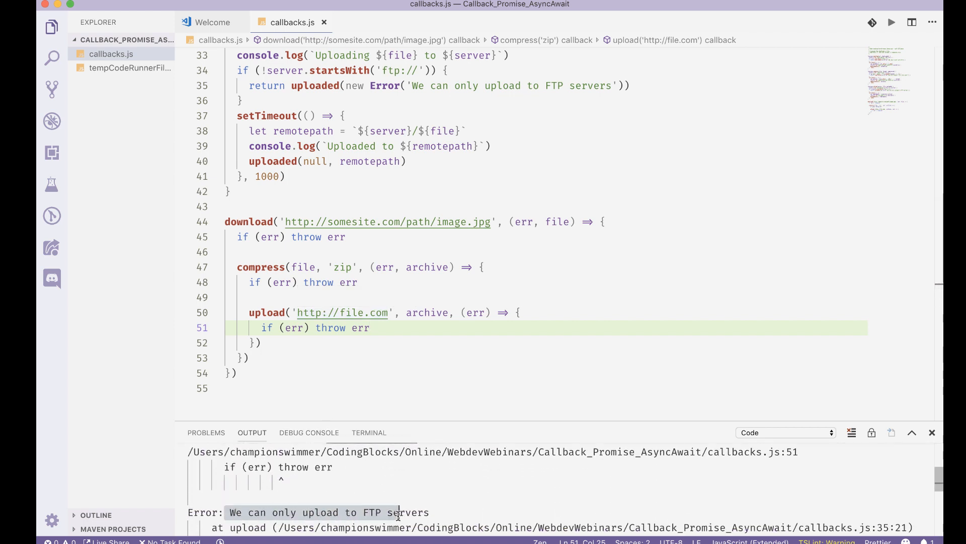
scroll(down, 3)
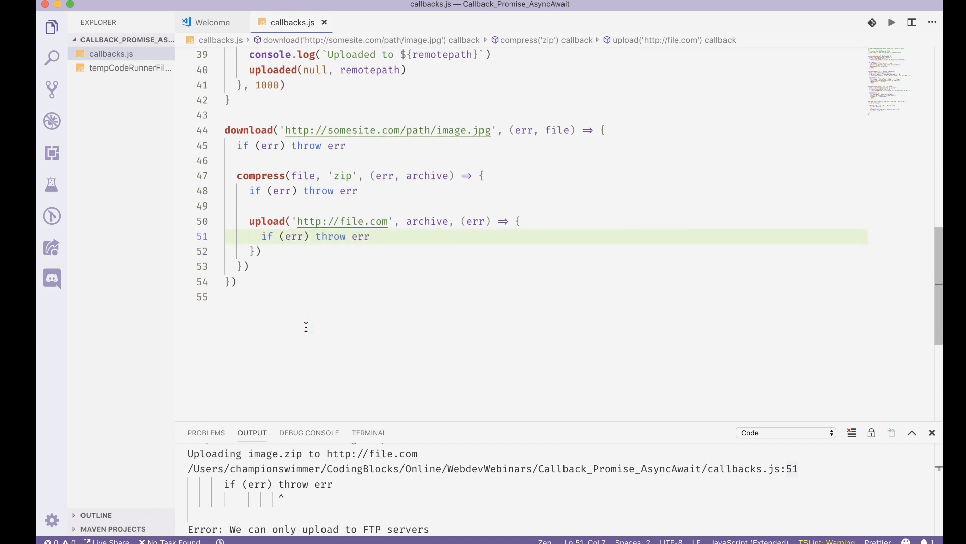
scroll(down, 3)
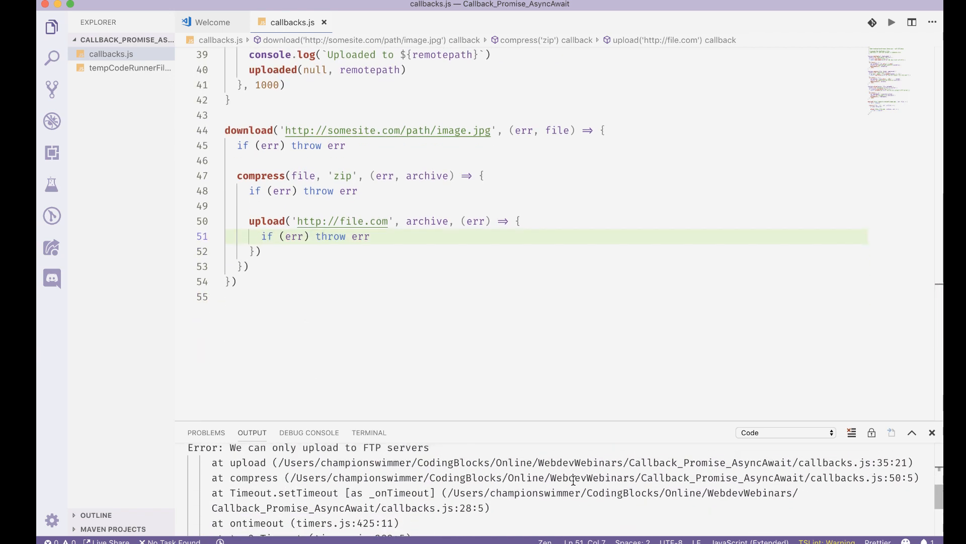
scroll(up, 3)
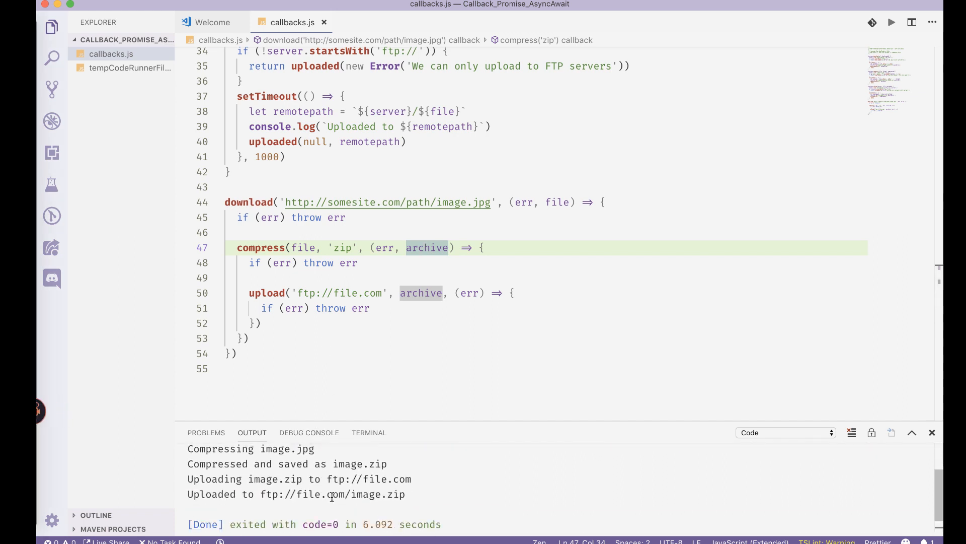
- Replace the 'zip' compression format with 'lzip' and rerun the script
scroll(up, 3)
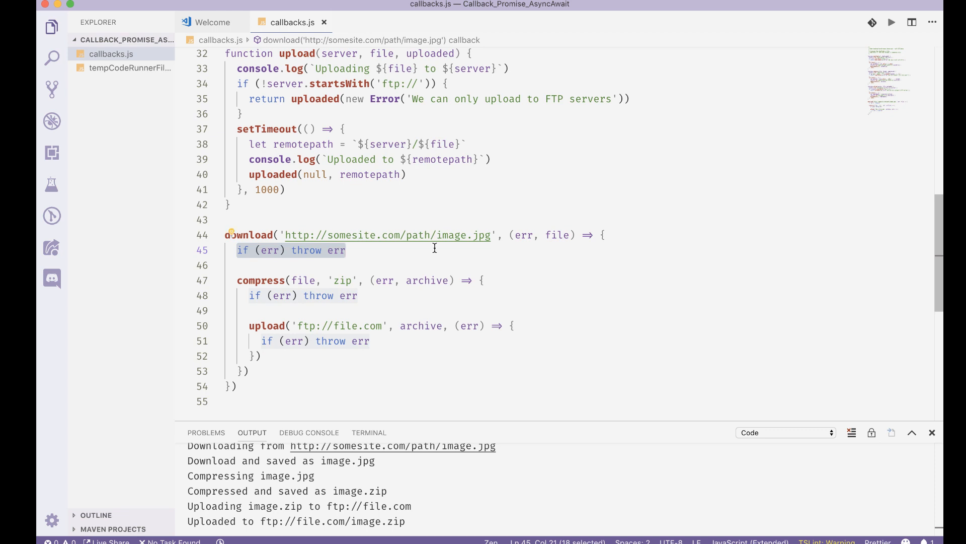
mouse_move(358, 344)
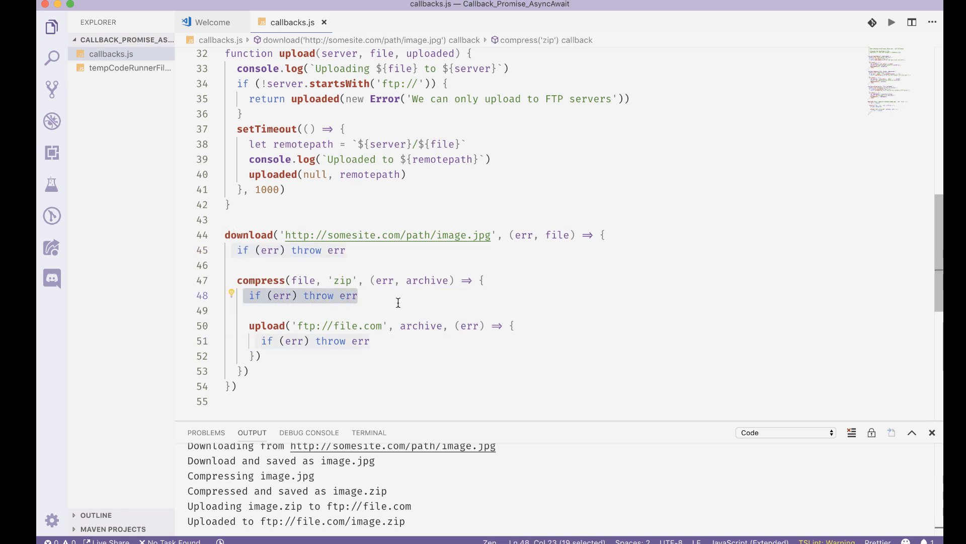
click(290, 310)
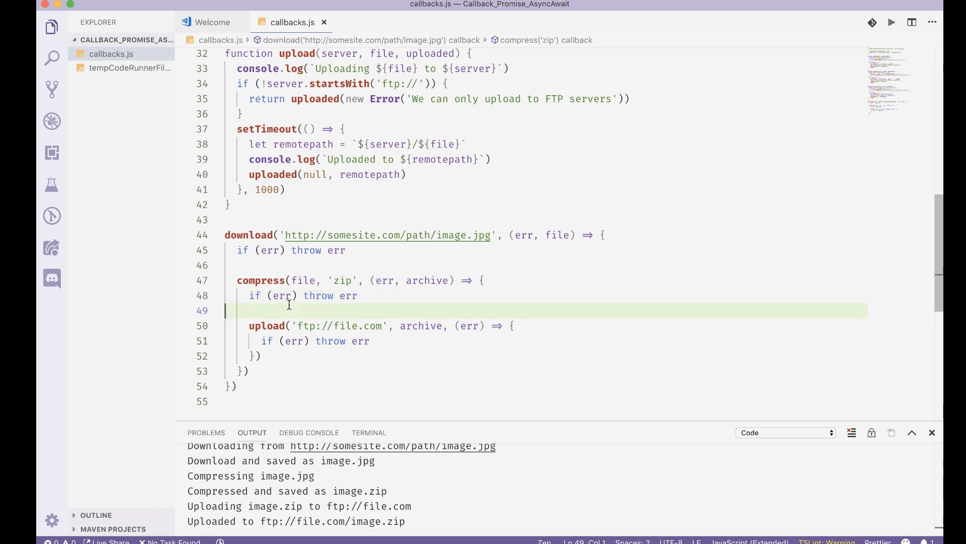
double_click(343, 280)
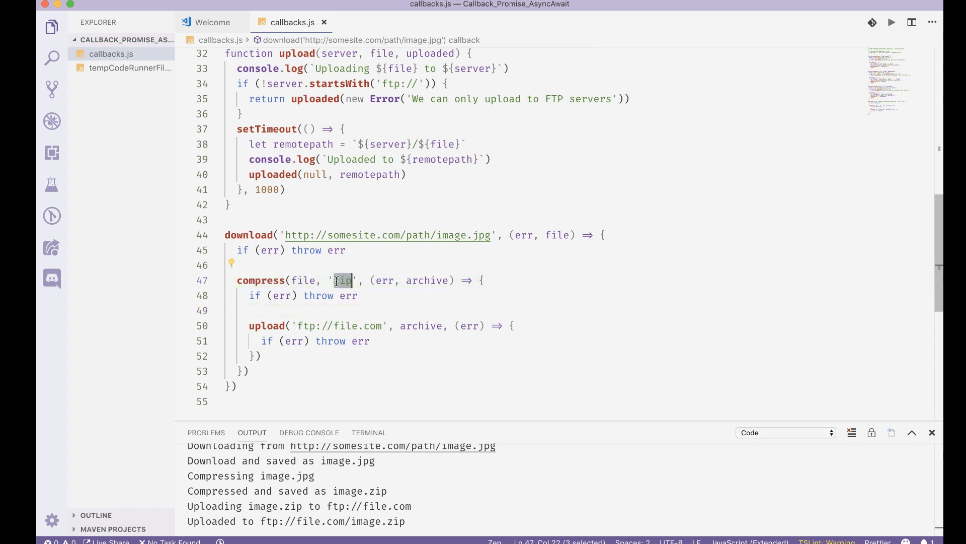
text(lzip)
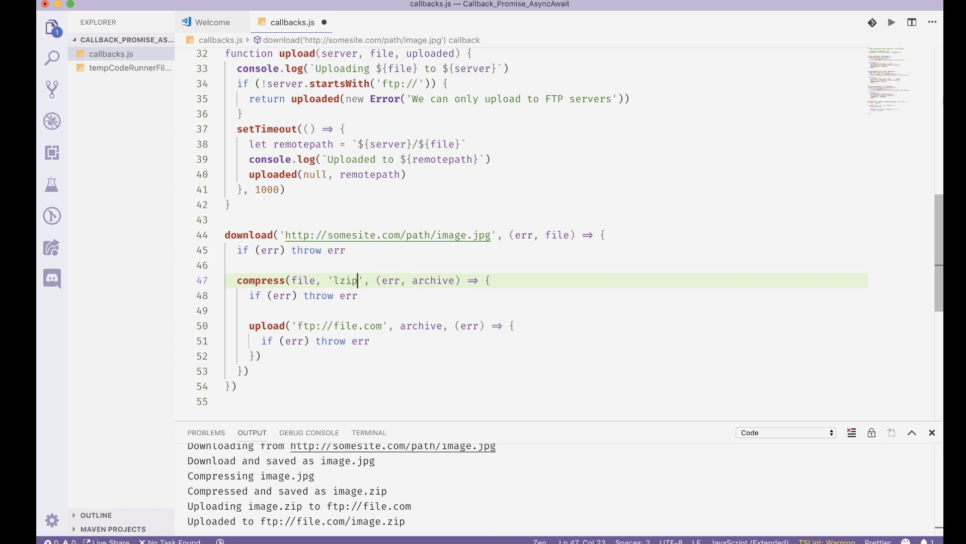
click(891, 23)
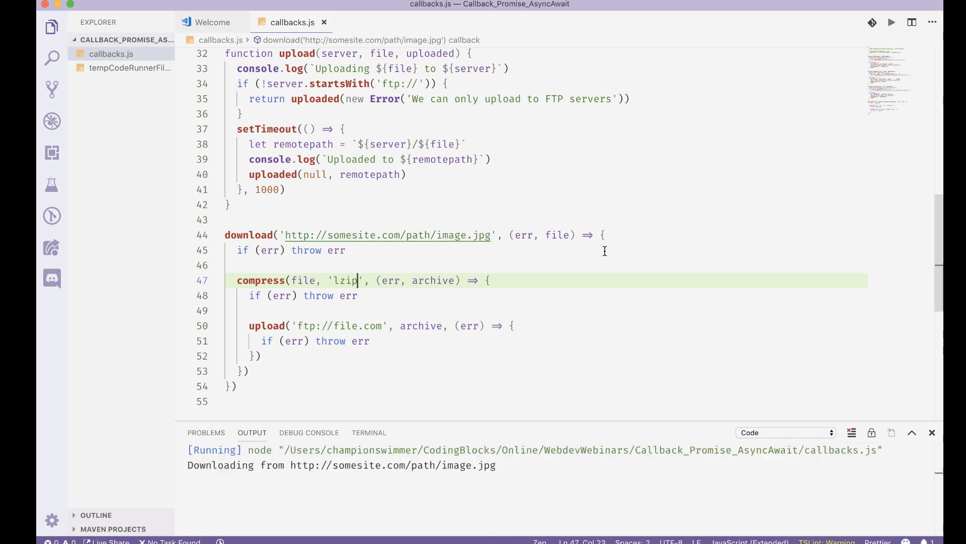
mouse_move(412, 403)
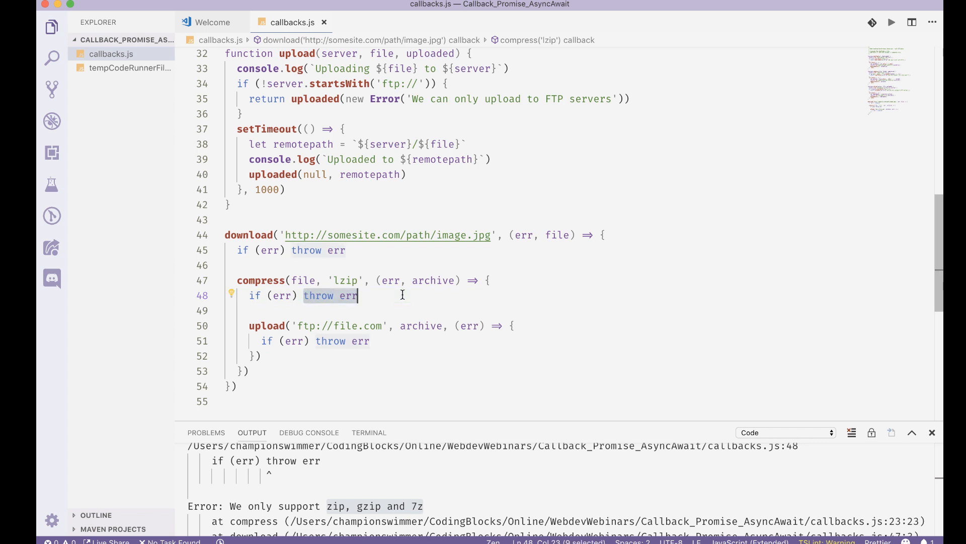
- Warn the compress error with a console call in compress's callback
text(console.warn)
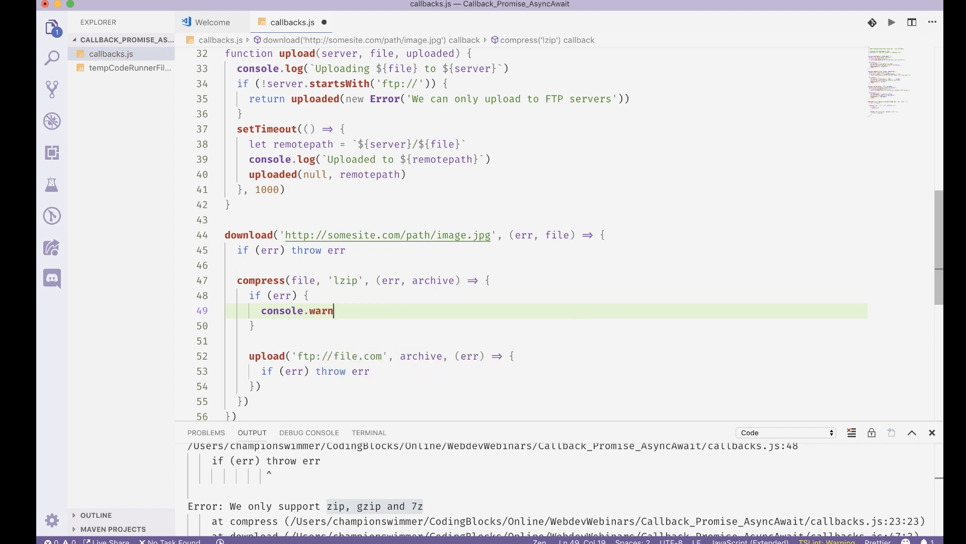
text((err))
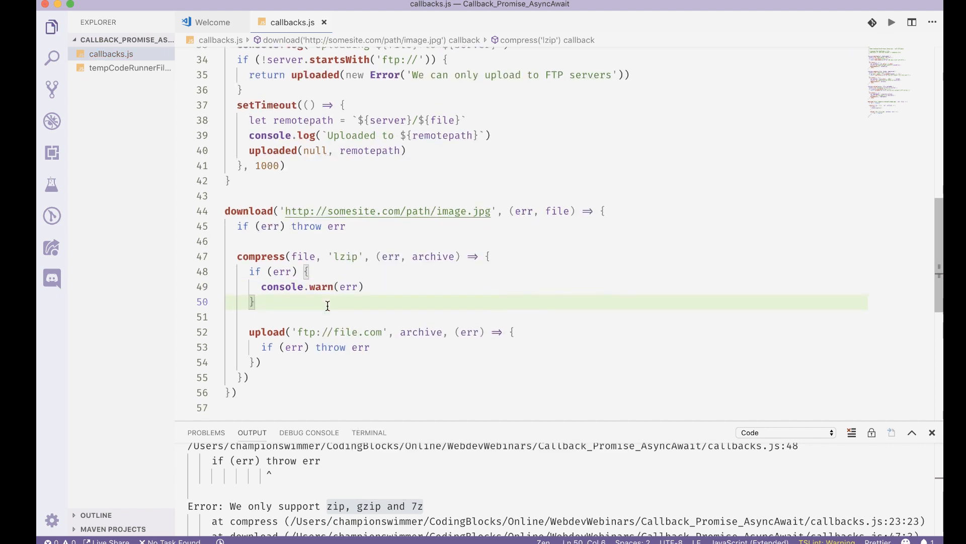
mouse_move(350, 311)
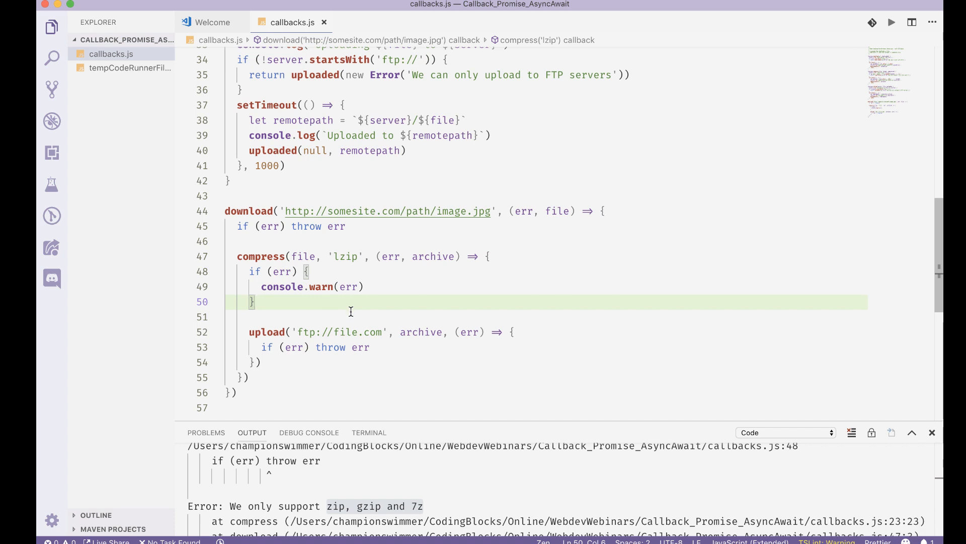
mouse_move(314, 313)
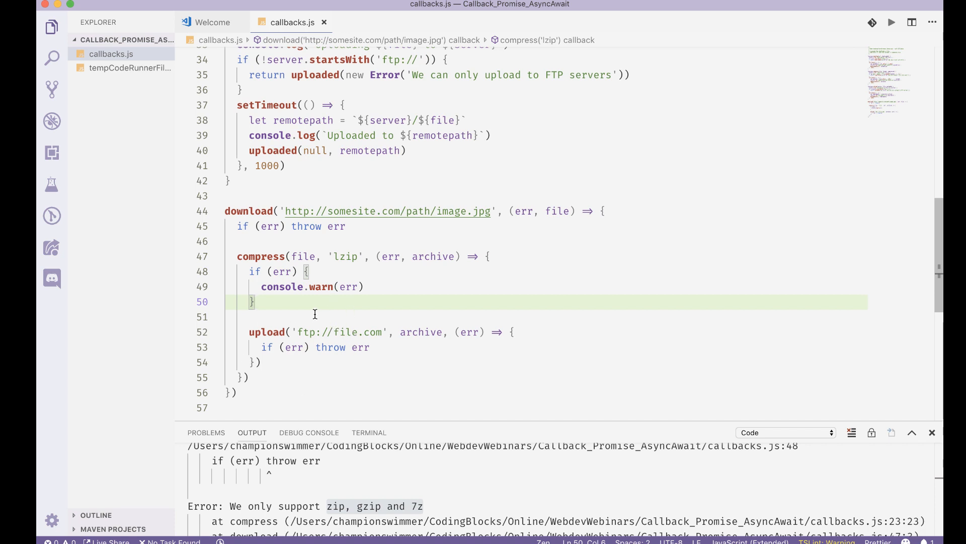
mouse_move(290, 302)
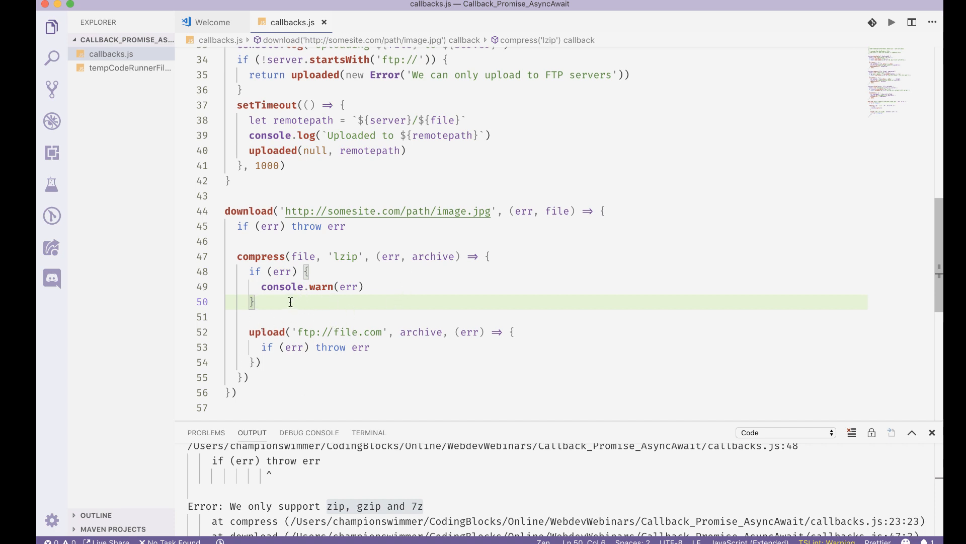
key(enter)
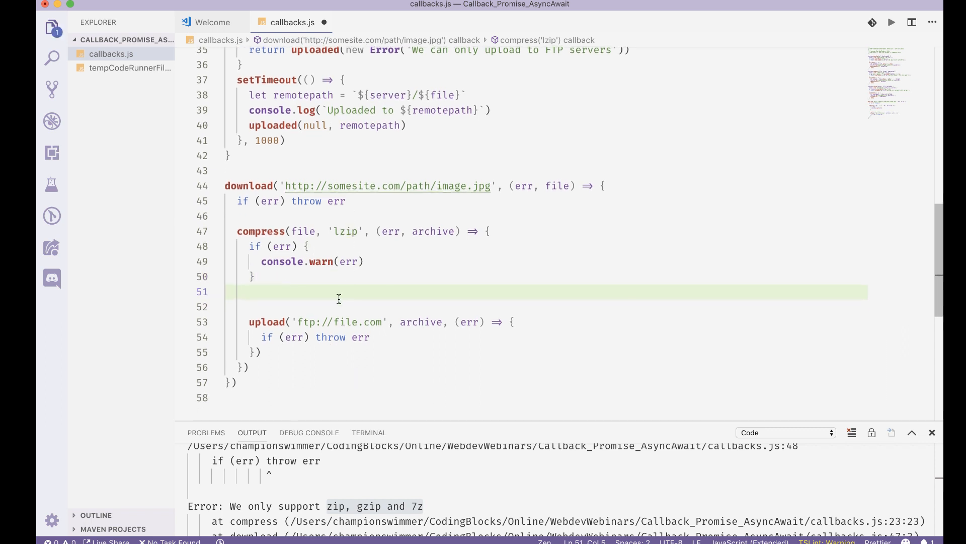
- Assign archive = file below the warning block, before the upload call
double_click(420, 321)
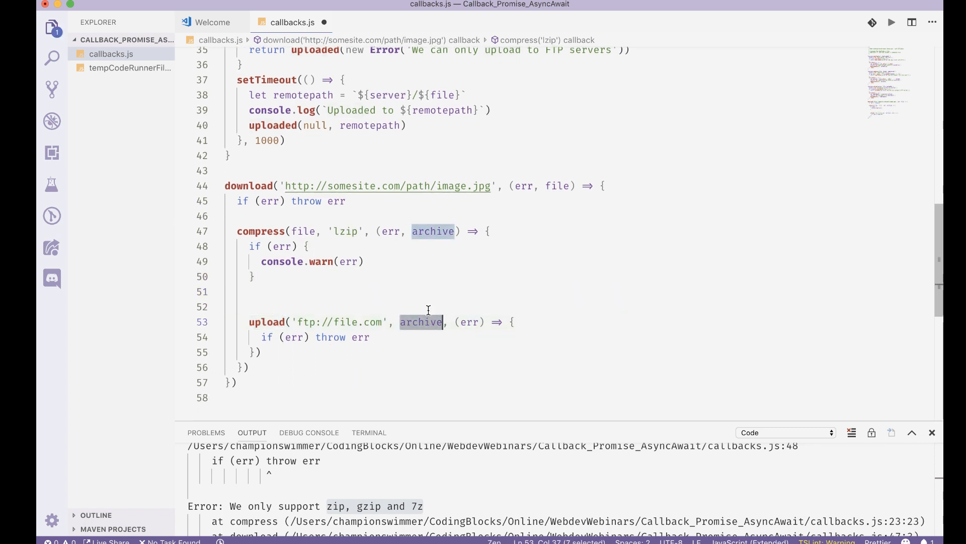
click(556, 220)
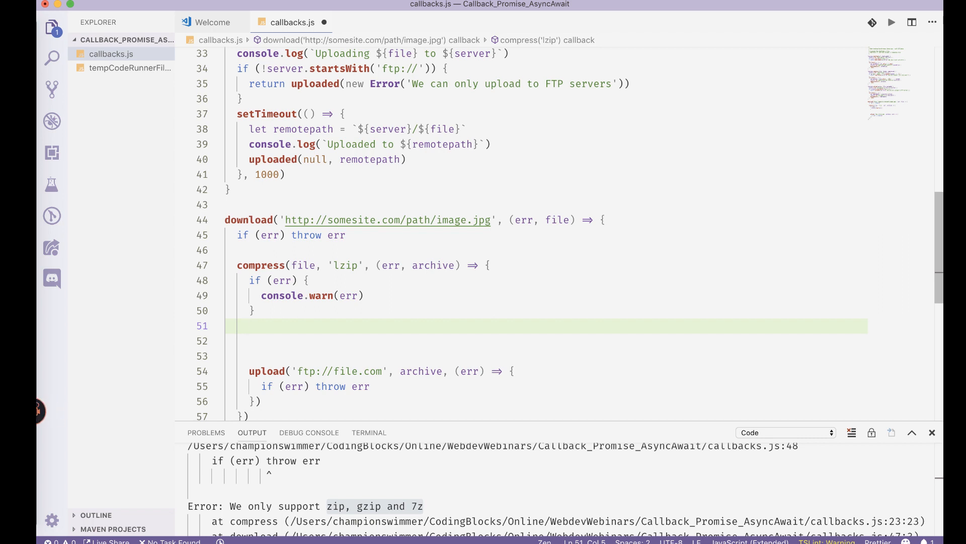
text(let)
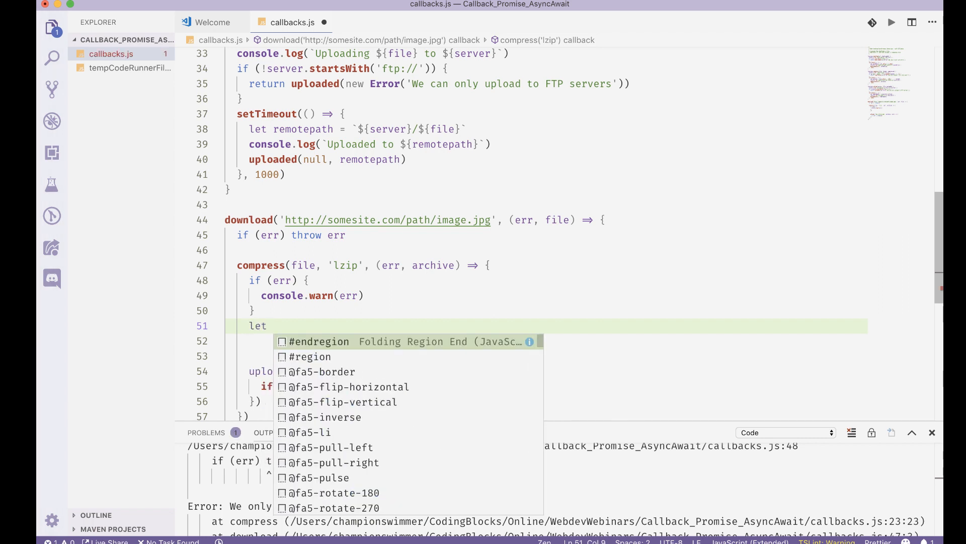
text(data =)
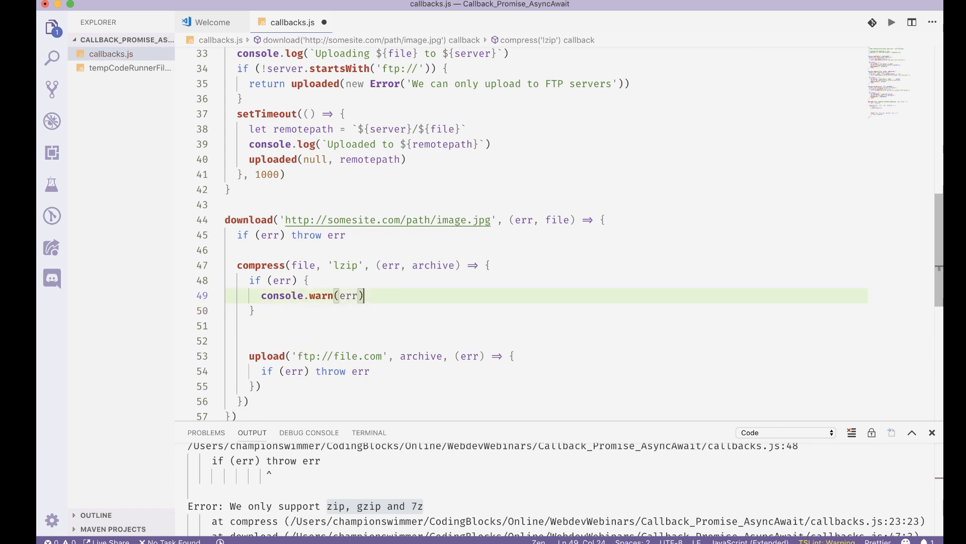
text(a)
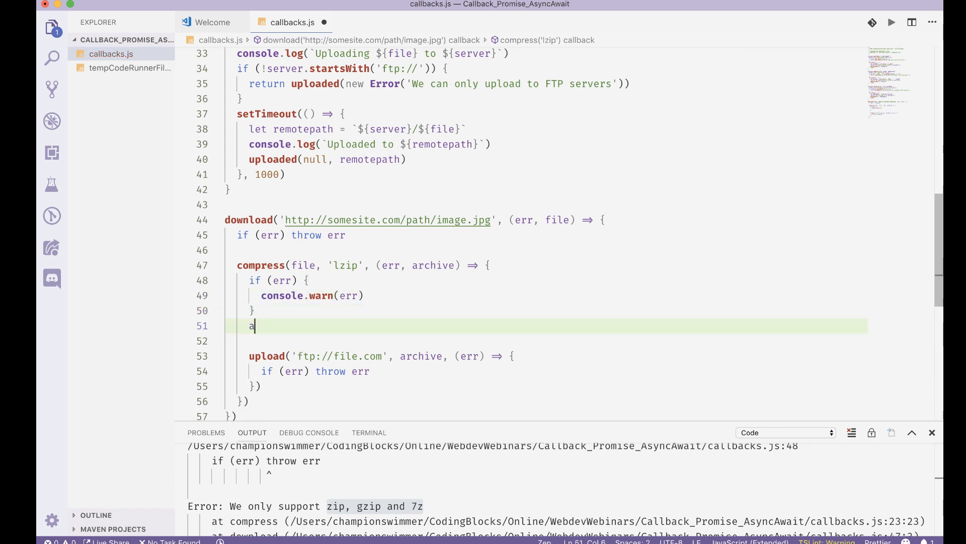
text(rchive =)
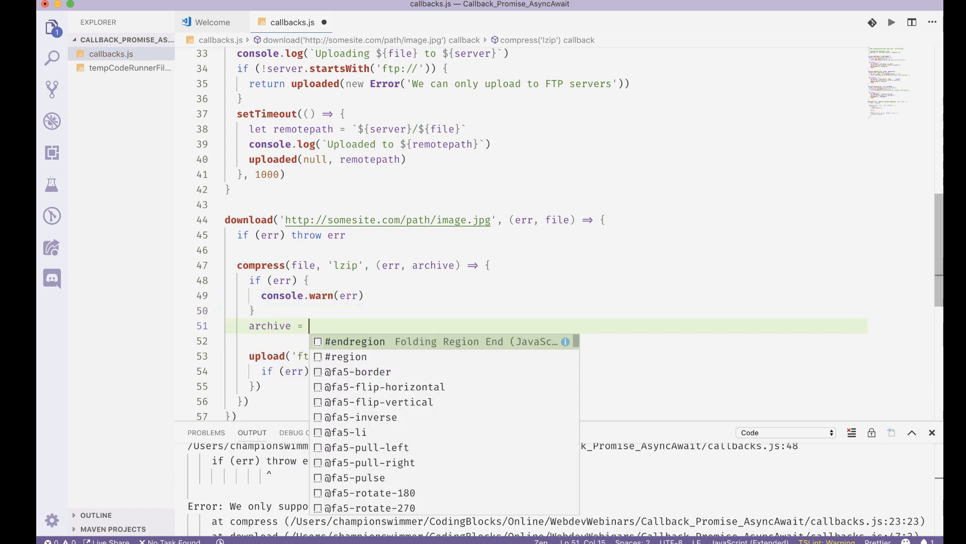
text(file)
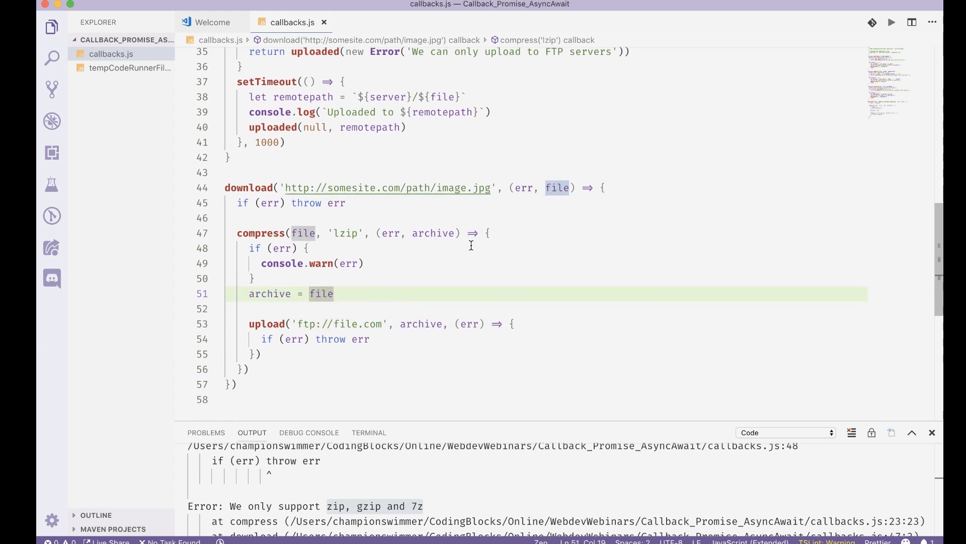
- Move the archive = file line into the if (err) block, right after console.warn(err)
double_click(389, 233)
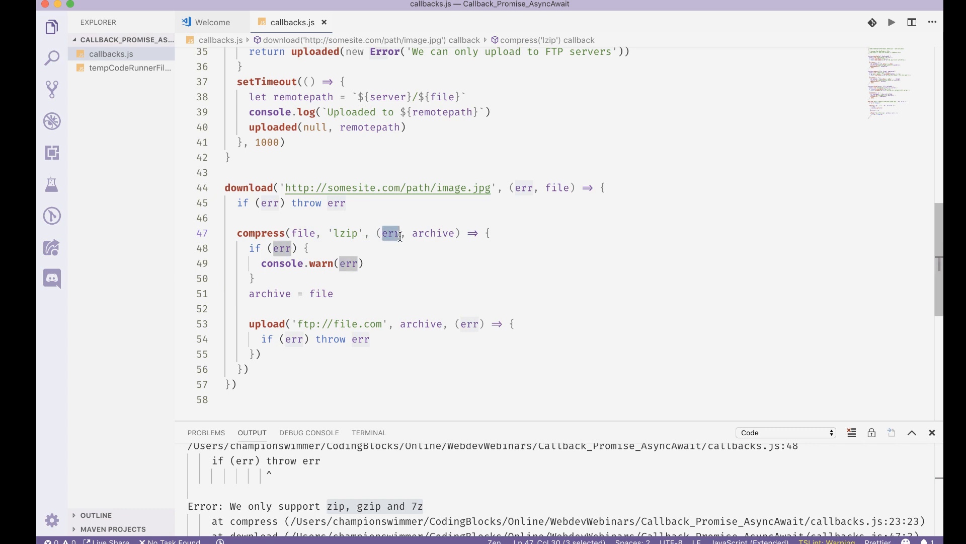
scroll(up, 3)
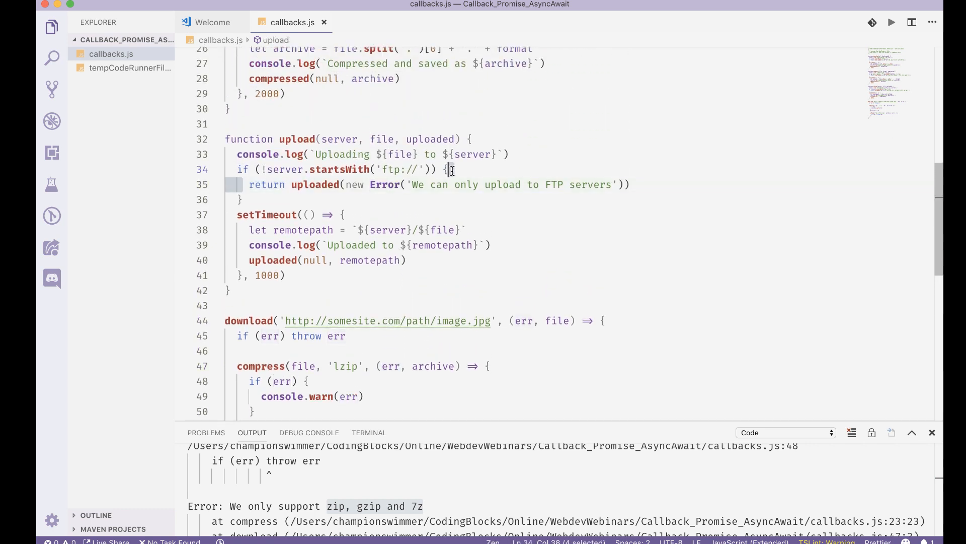
scroll(up, 3)
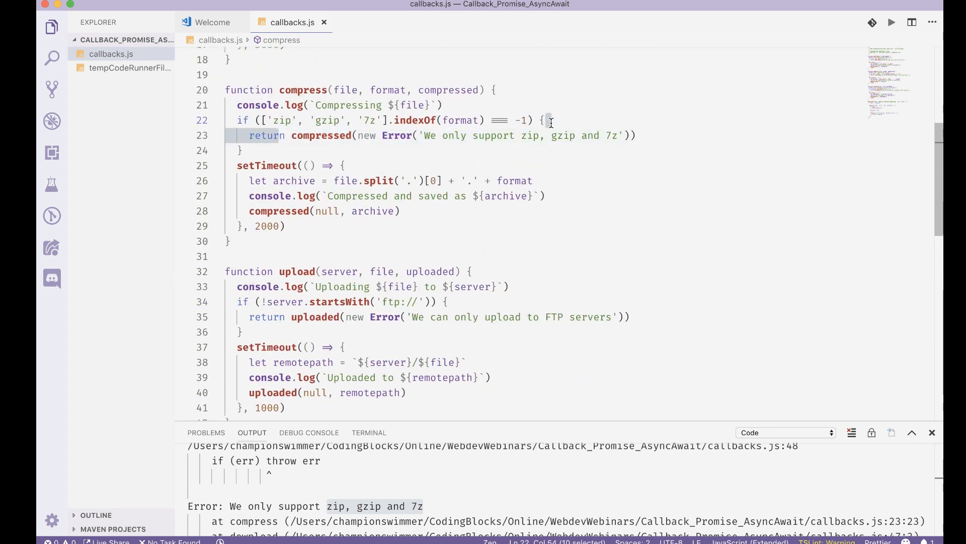
scroll(down, 3)
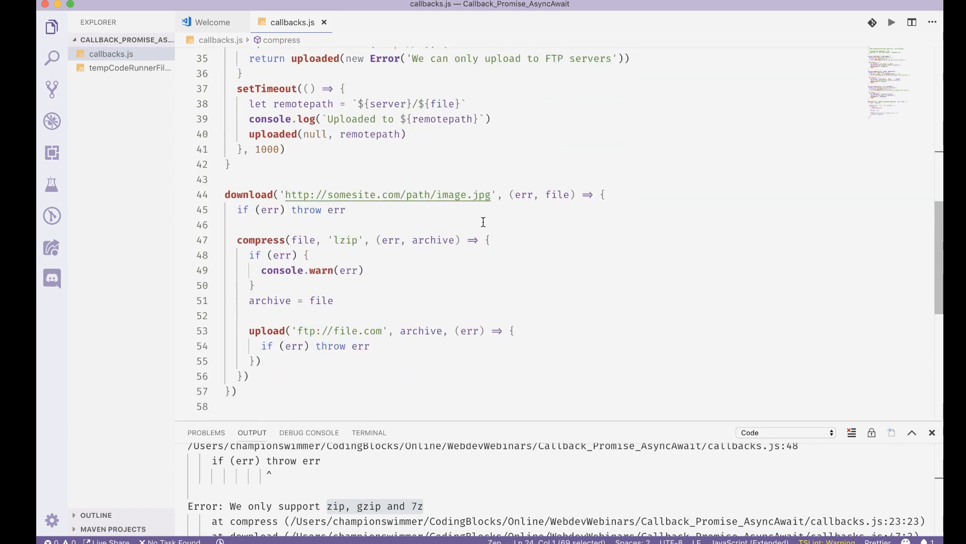
double_click(432, 239)
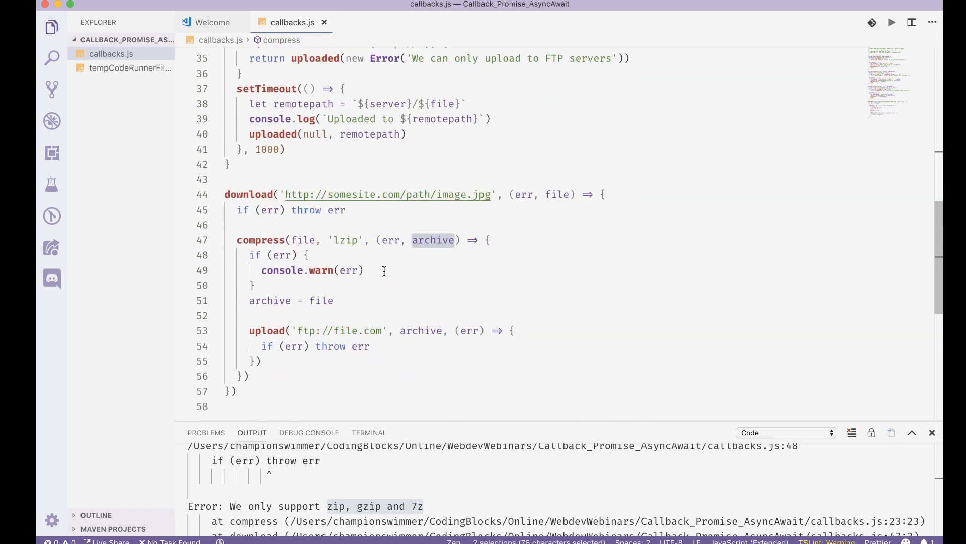
click(269, 300)
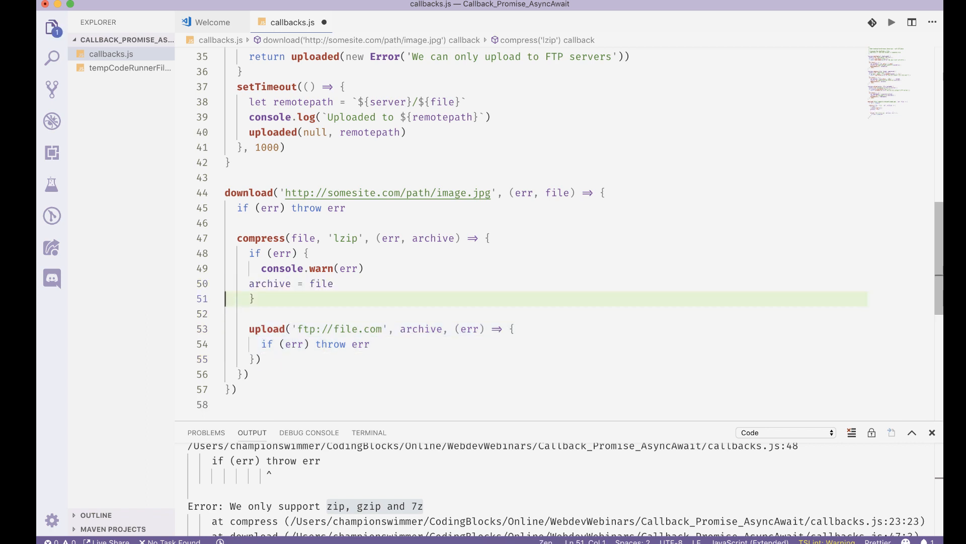
double_click(282, 283)
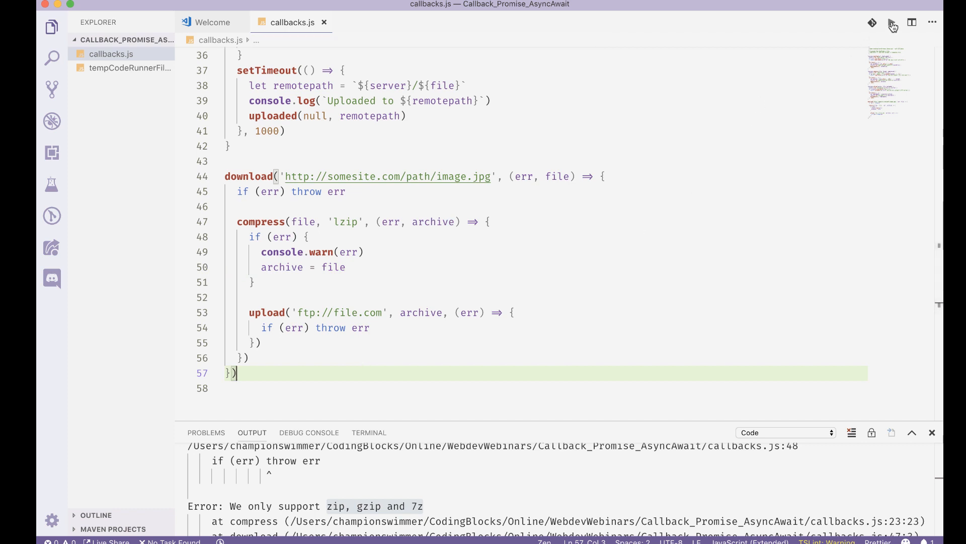
- Run the script to confirm the lzip warning and image.jpg upload, then change the format to 'gzip'
click(891, 23)
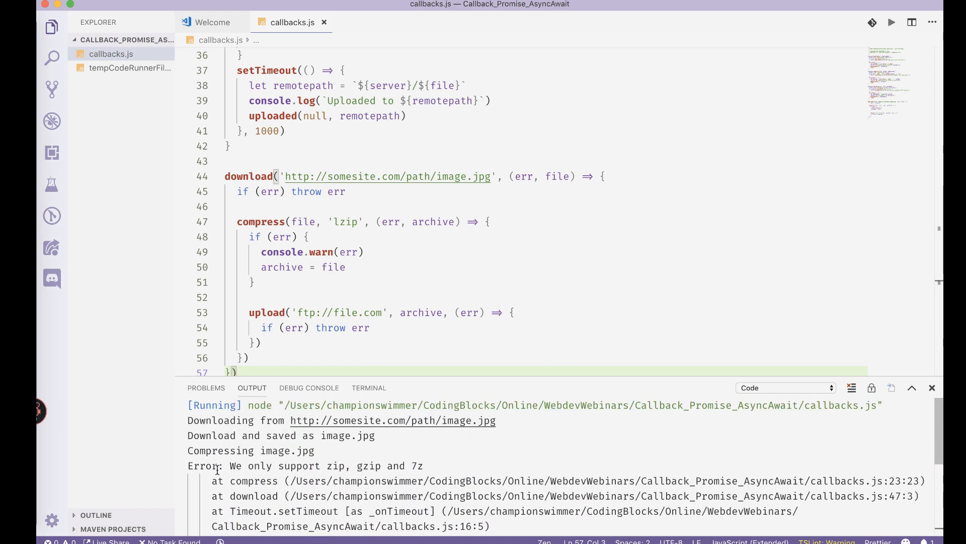
mouse_move(338, 466)
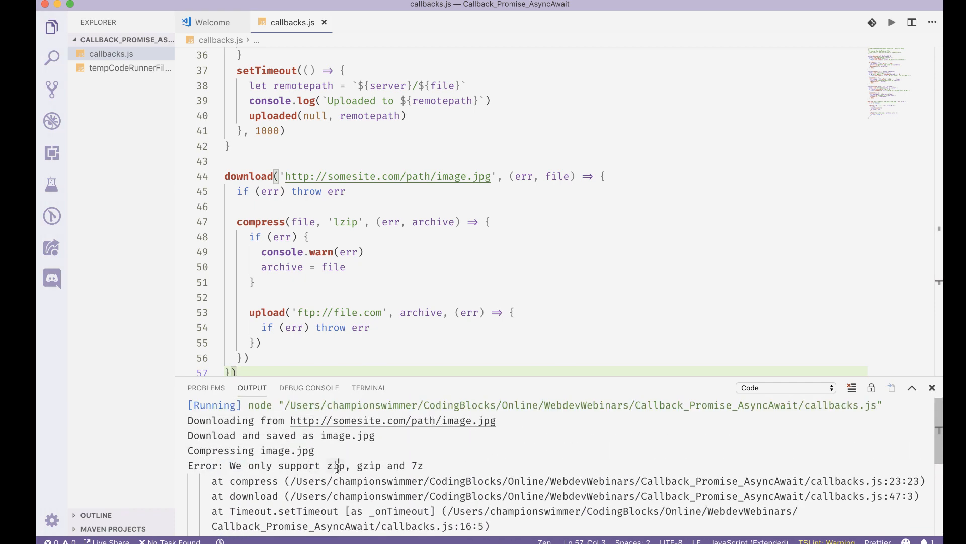
scroll(down, 3)
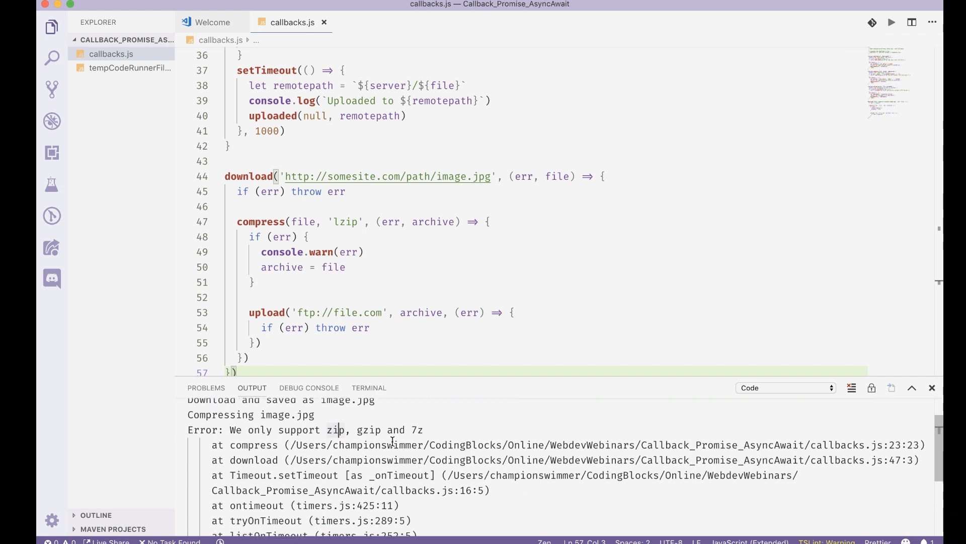
scroll(down, 3)
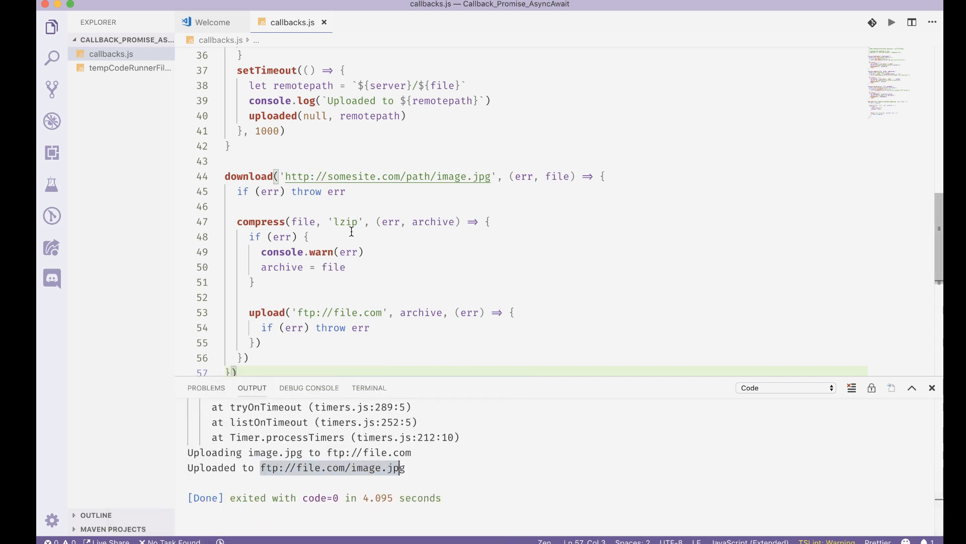
text(gz)
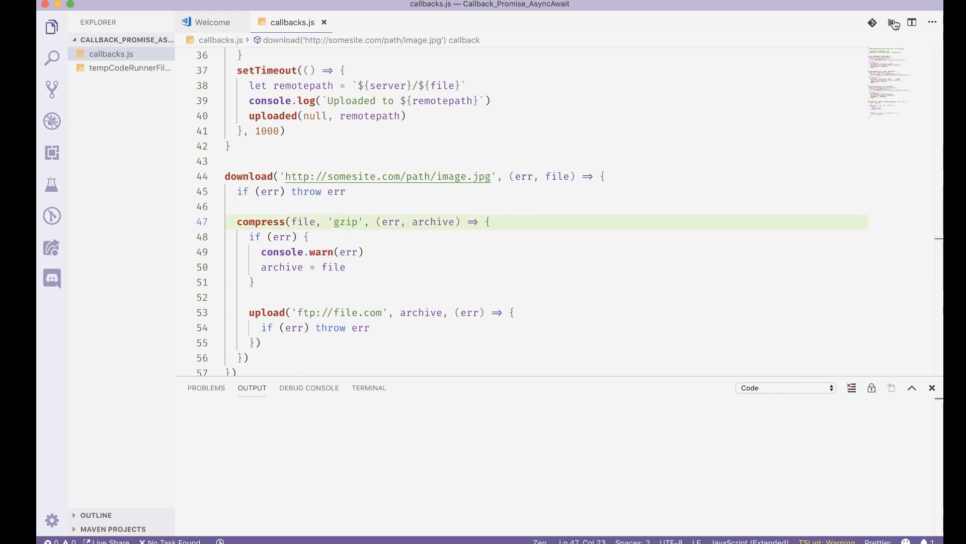
- Rerun to confirm image.gzip uploads to ftp://file.com, then restore the format to 'lzip'
click(892, 22)
text(l)
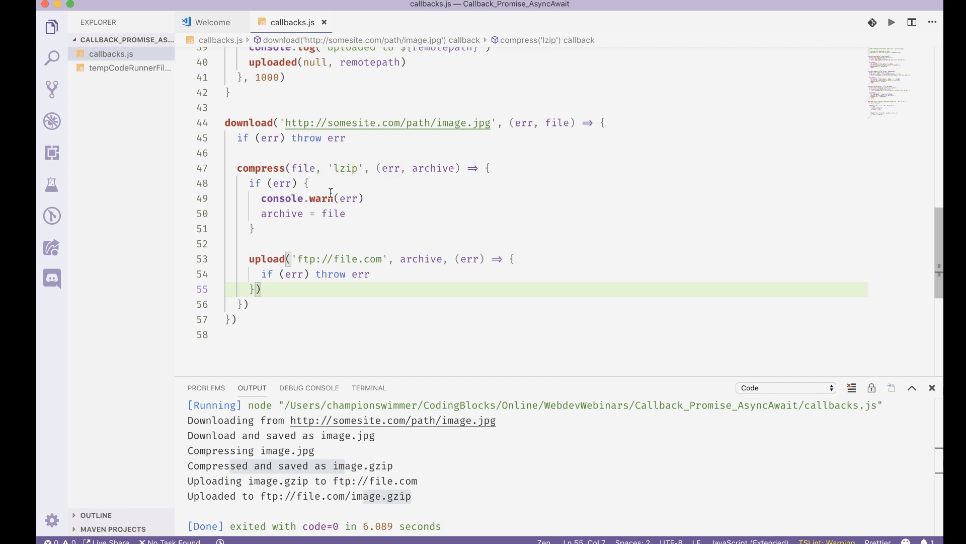
click(308, 153)
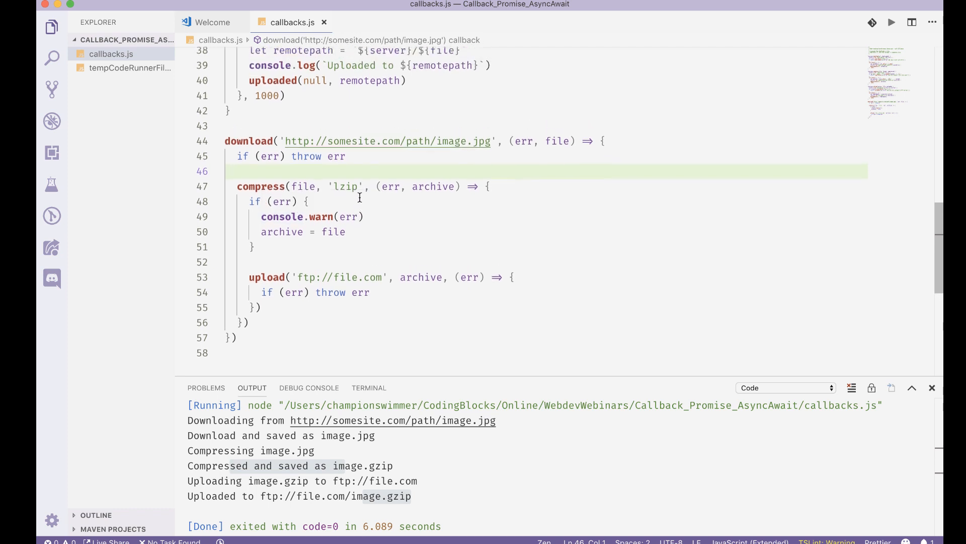
scroll(up, 3)
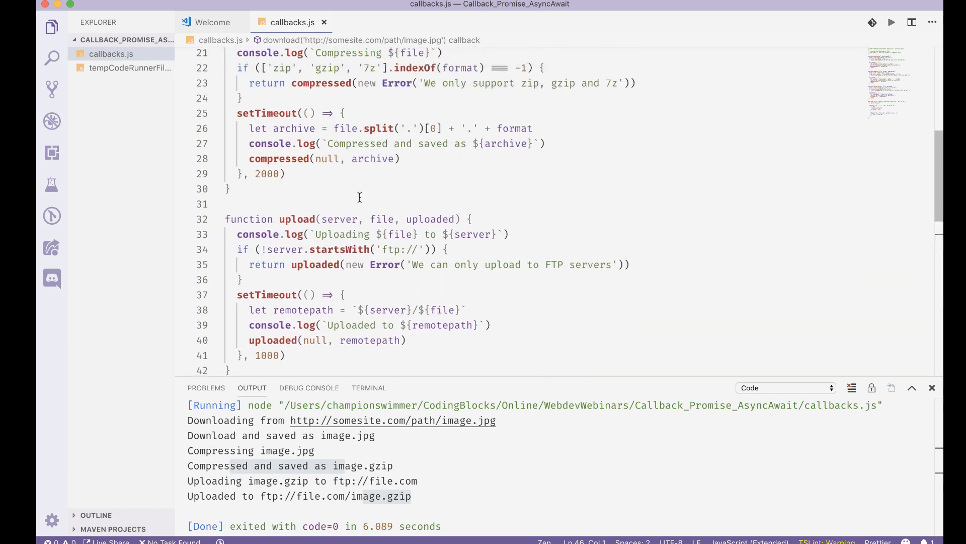
scroll(up, 3)
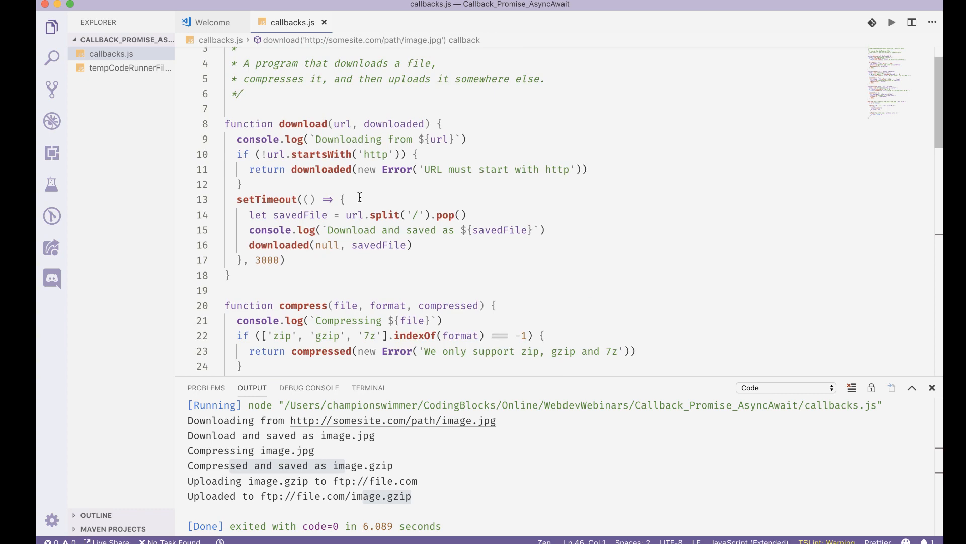
scroll(down, 3)
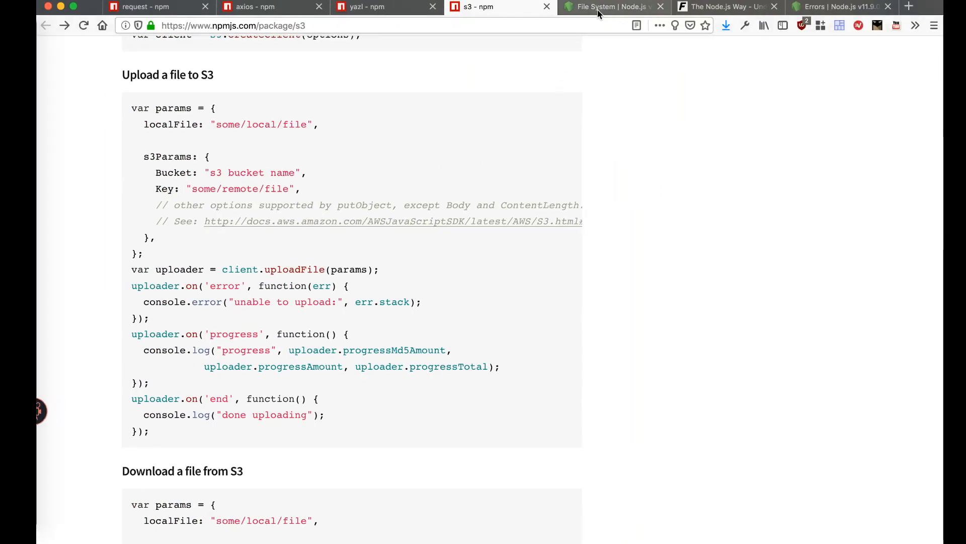
- Switch to the File System | Node.js documentation tab in Firefox
click(610, 6)
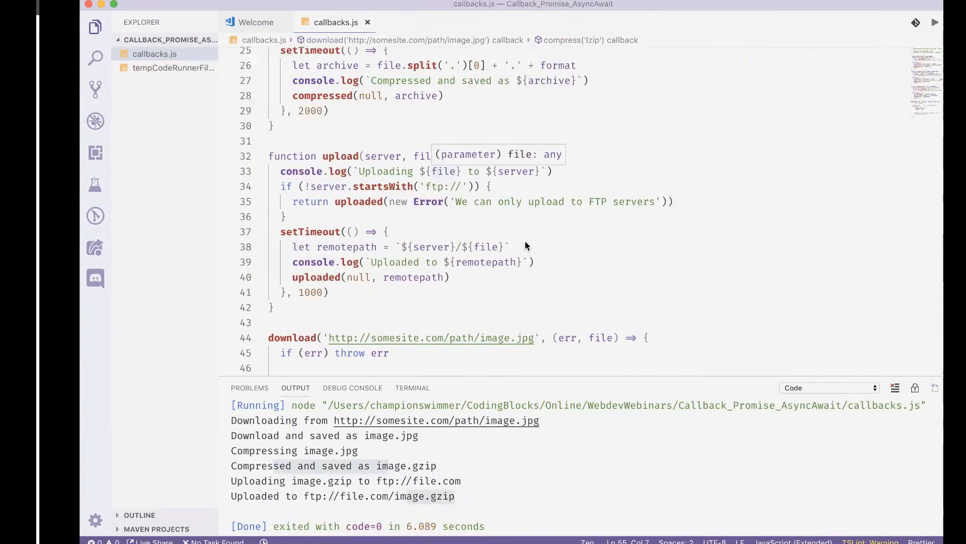
scroll(up, 3)
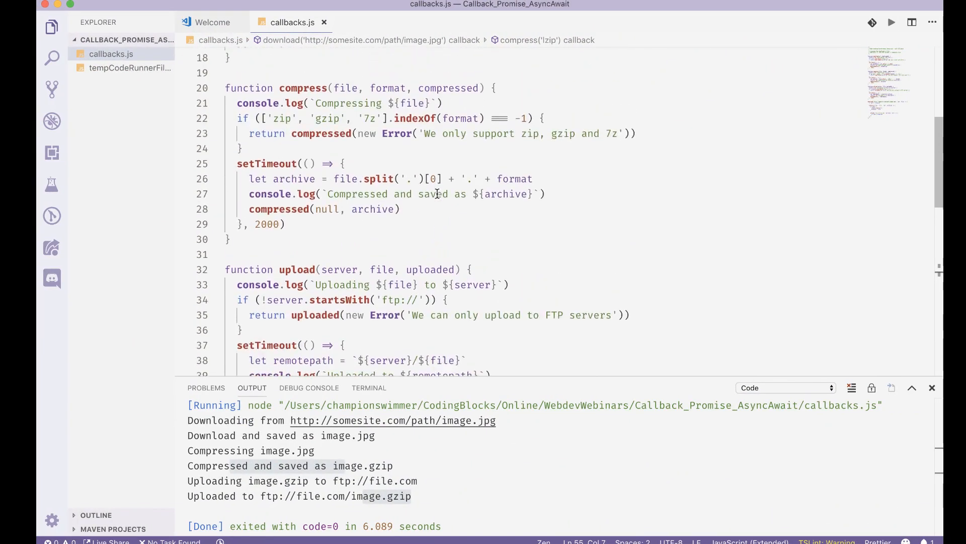
scroll(up, 3)
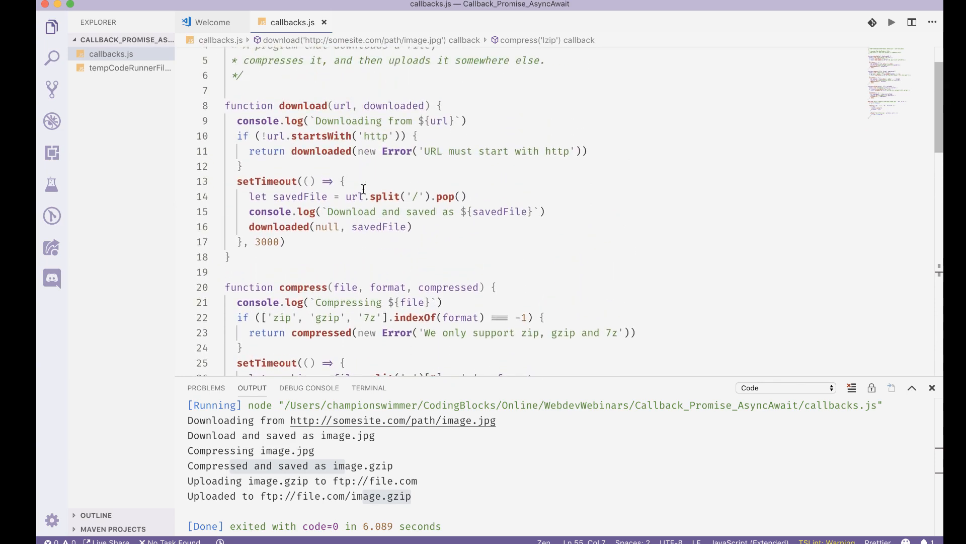
scroll(down, 3)
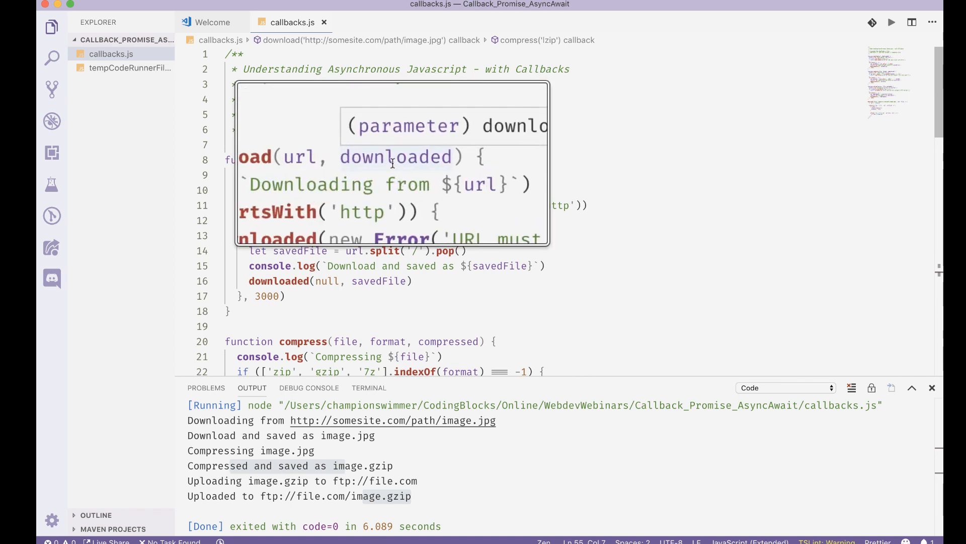
click(382, 145)
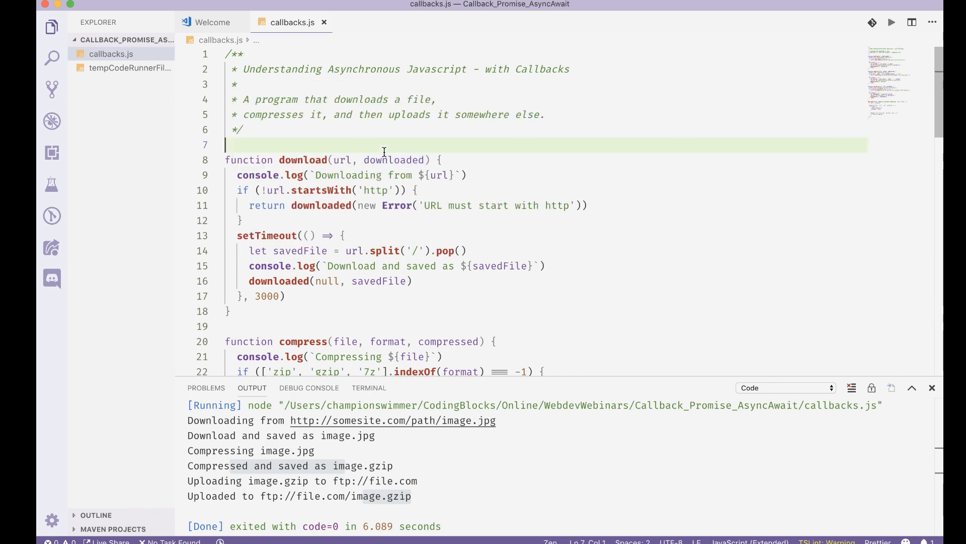
click(253, 205)
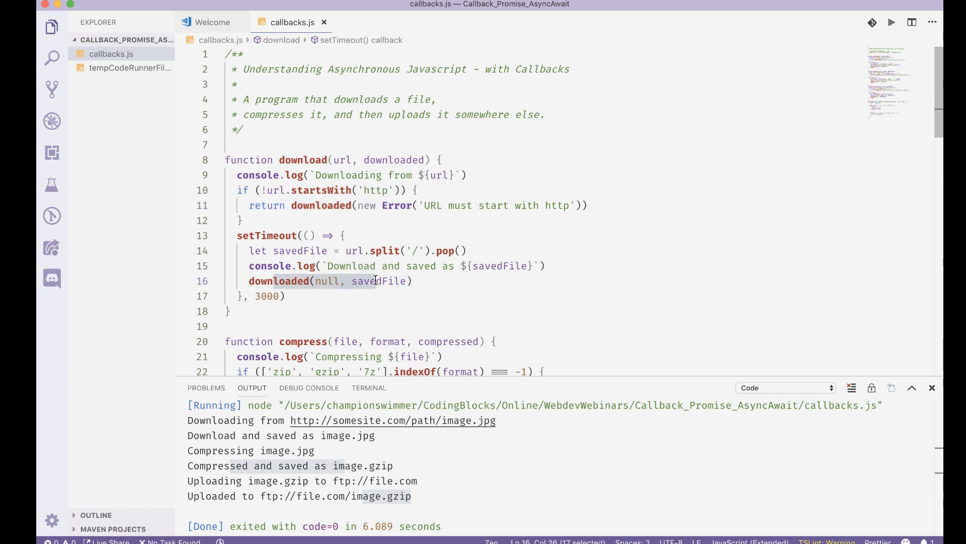
mouse_move(570, 500)
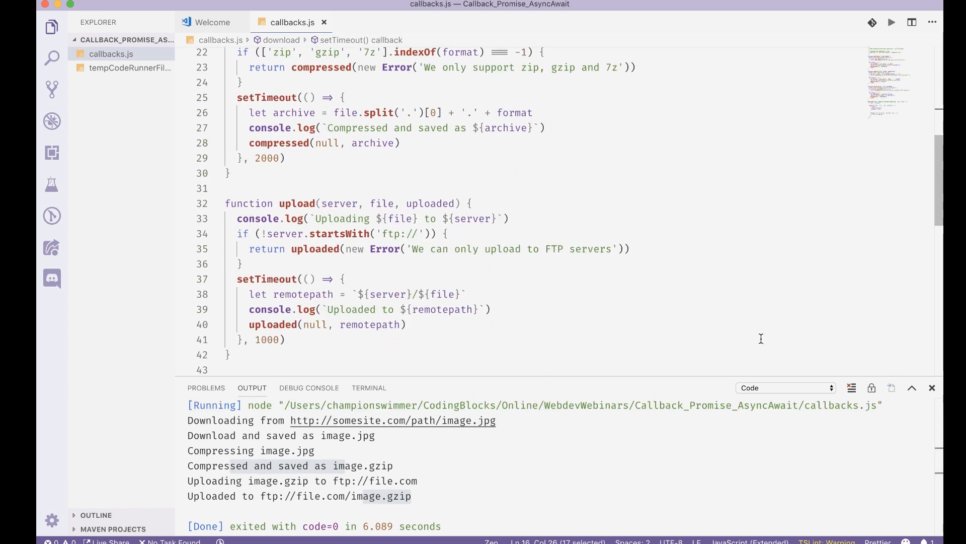
scroll(down, 3)
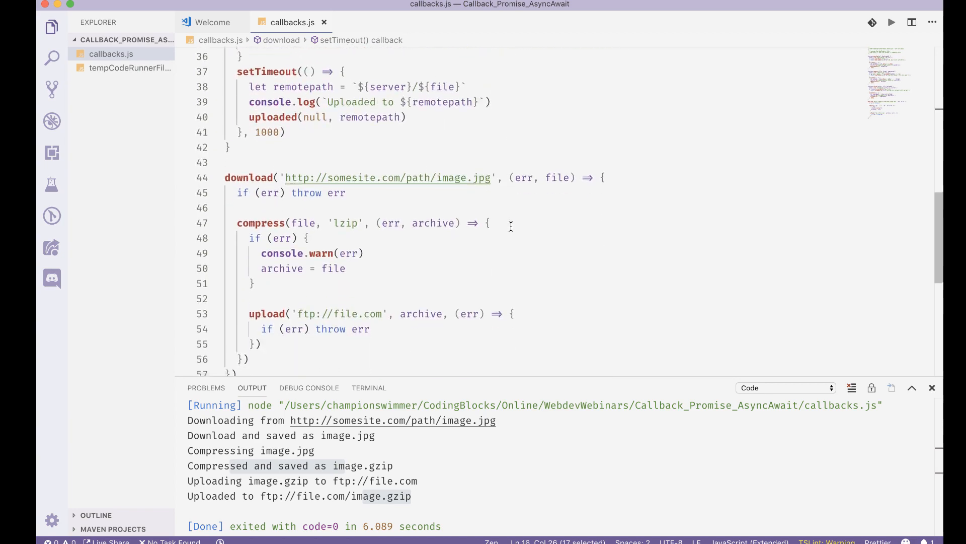
click(447, 237)
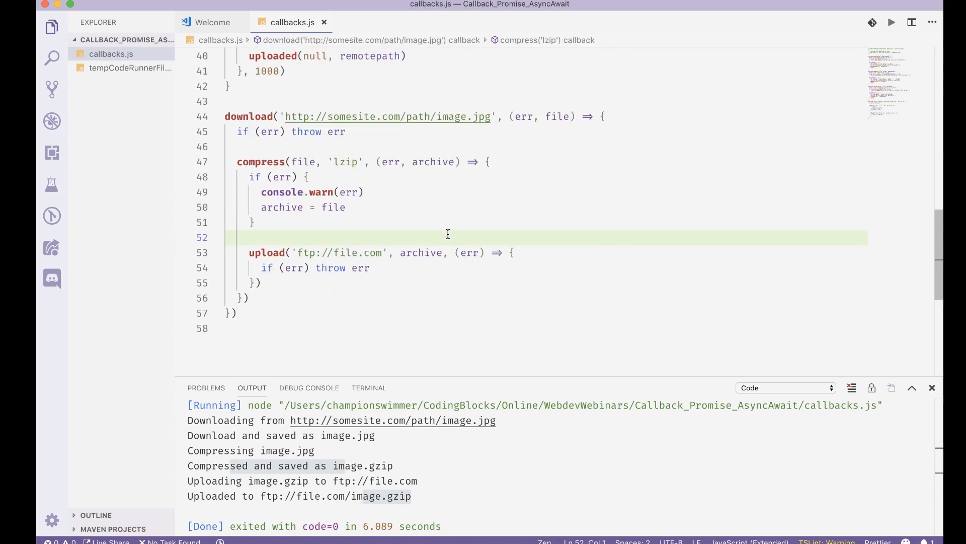